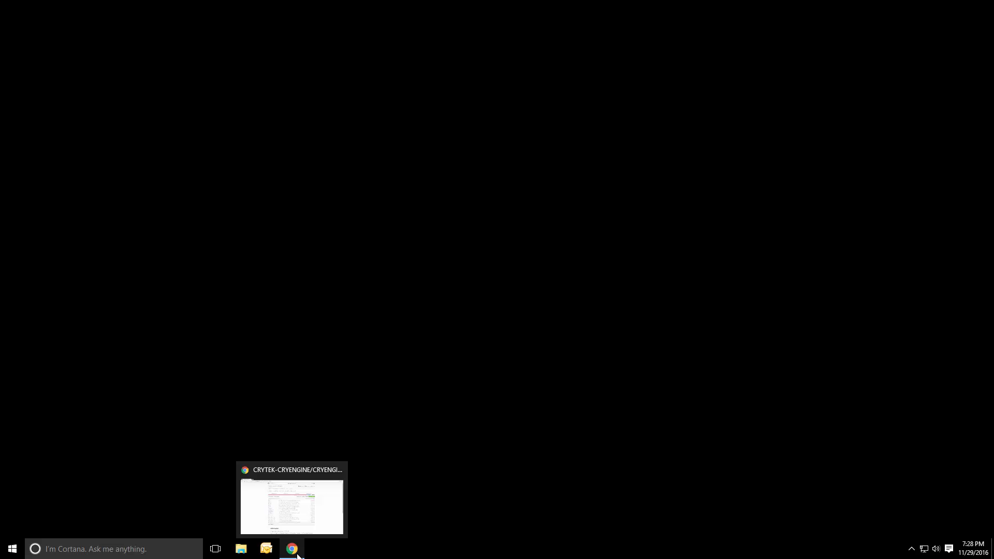
mouse_move(320, 534)
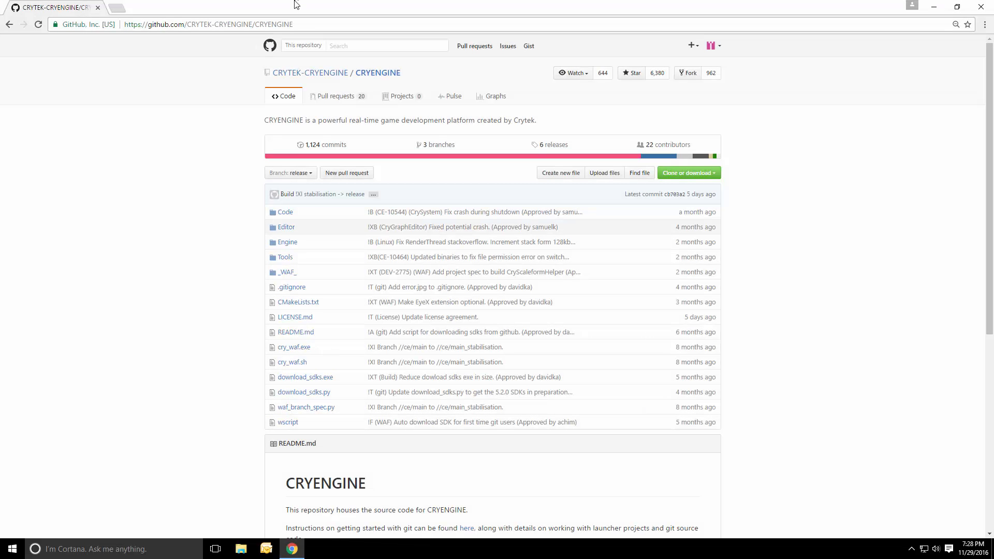
mouse_move(299, 5)
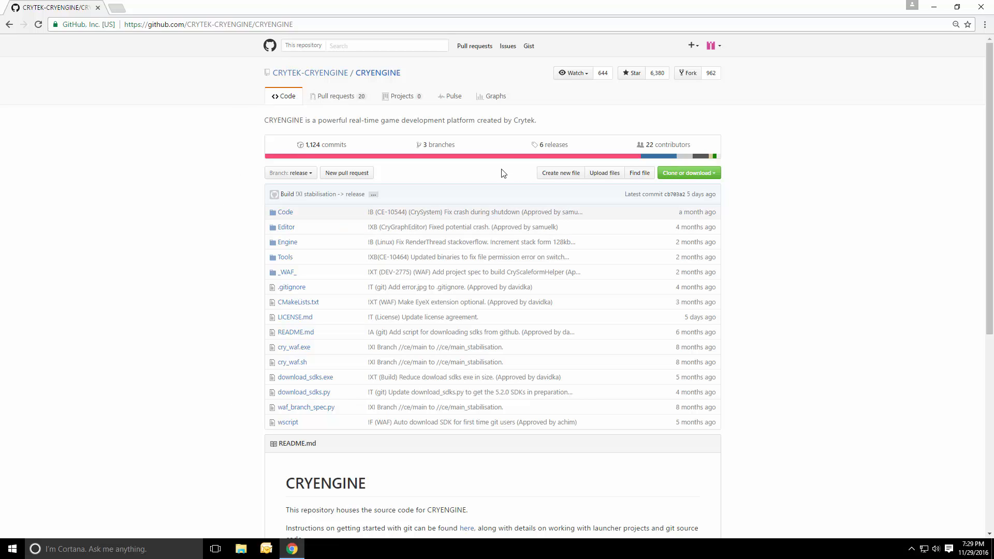
mouse_move(495, 172)
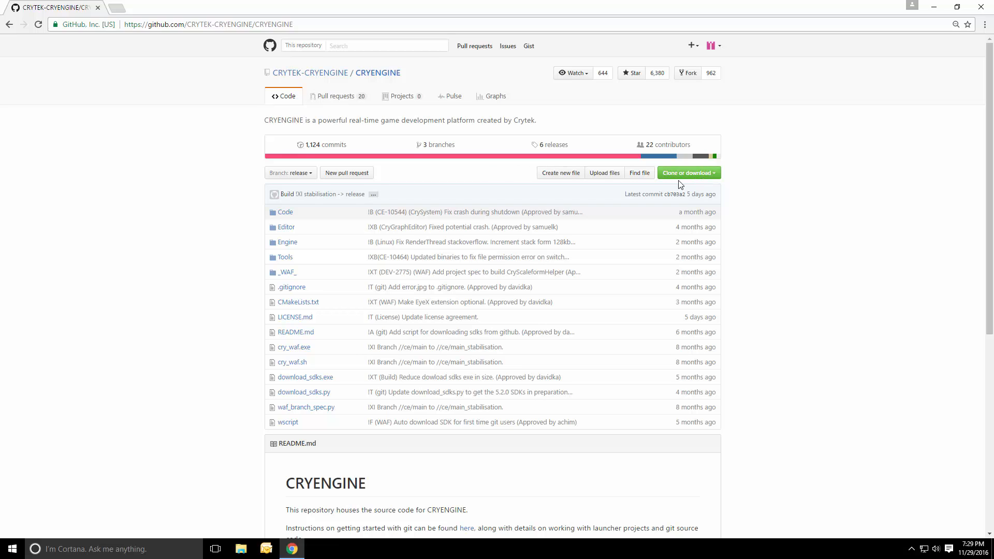
mouse_move(294, 215)
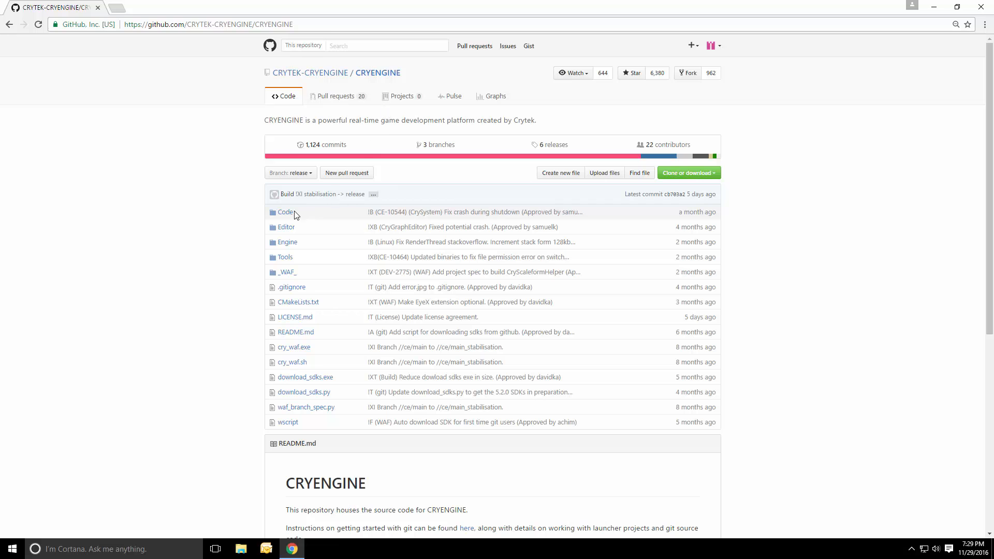
left_click(286, 212)
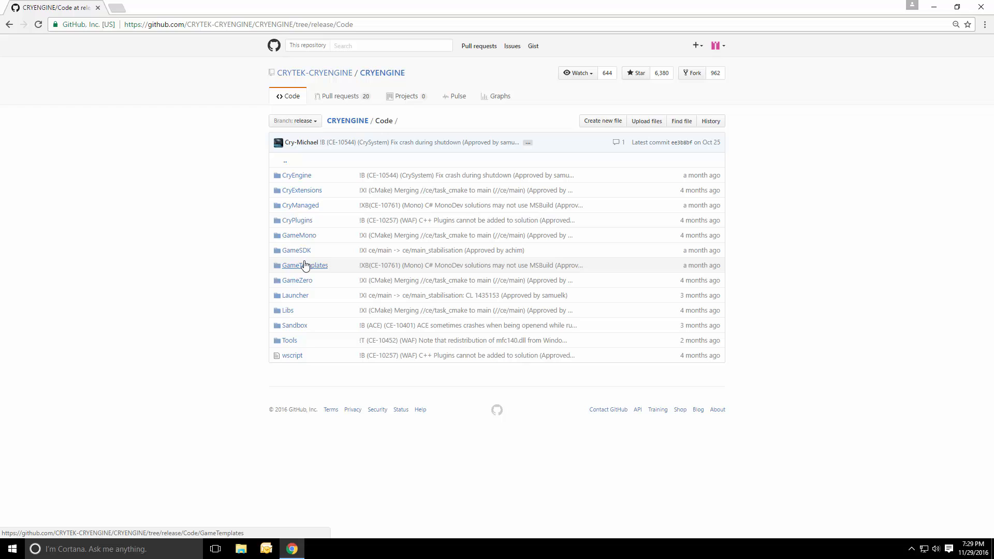
mouse_move(305, 266)
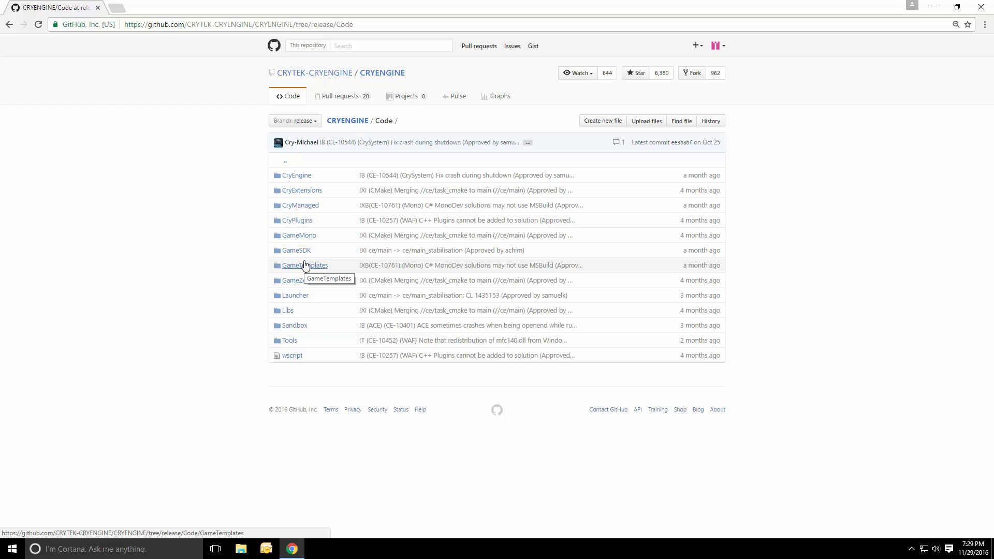
mouse_move(325, 230)
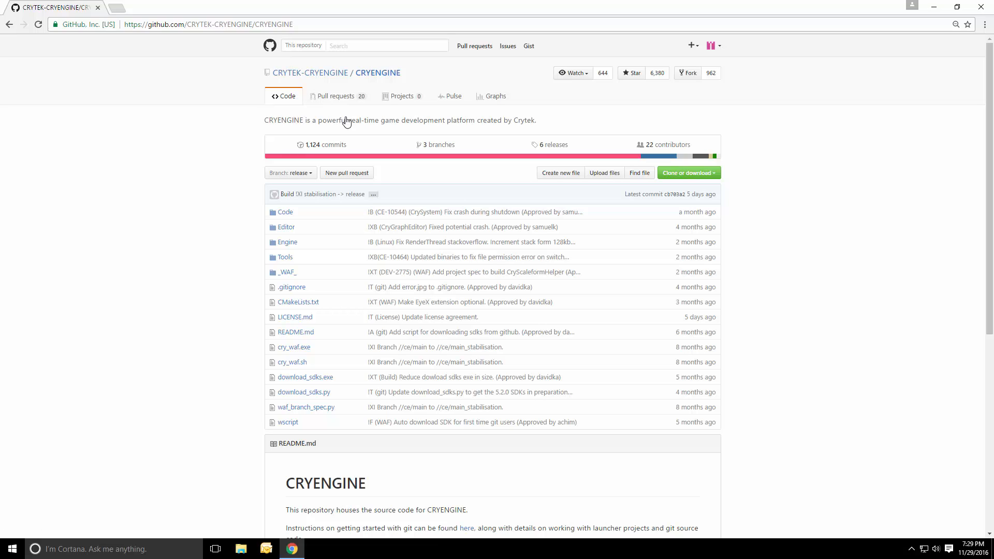
mouse_move(347, 120)
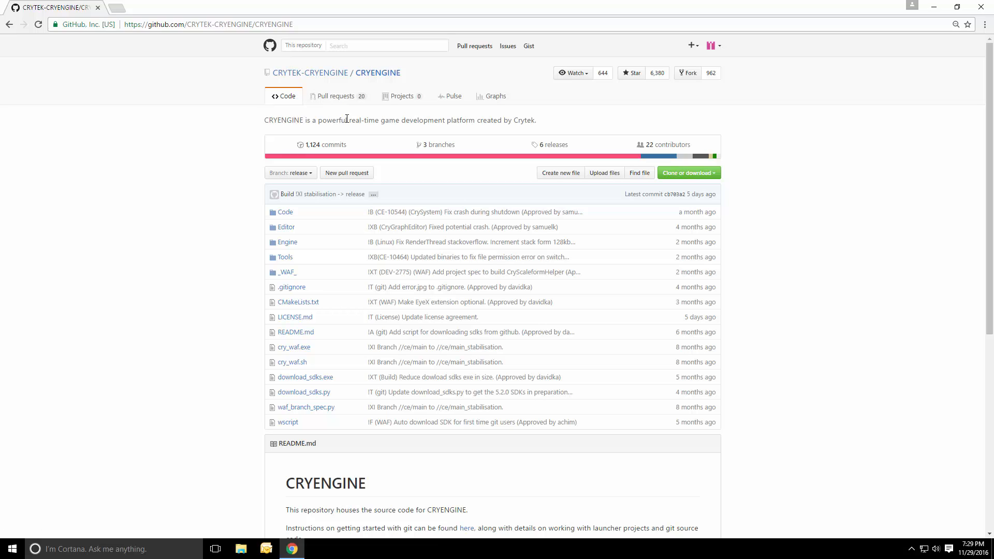
mouse_move(351, 141)
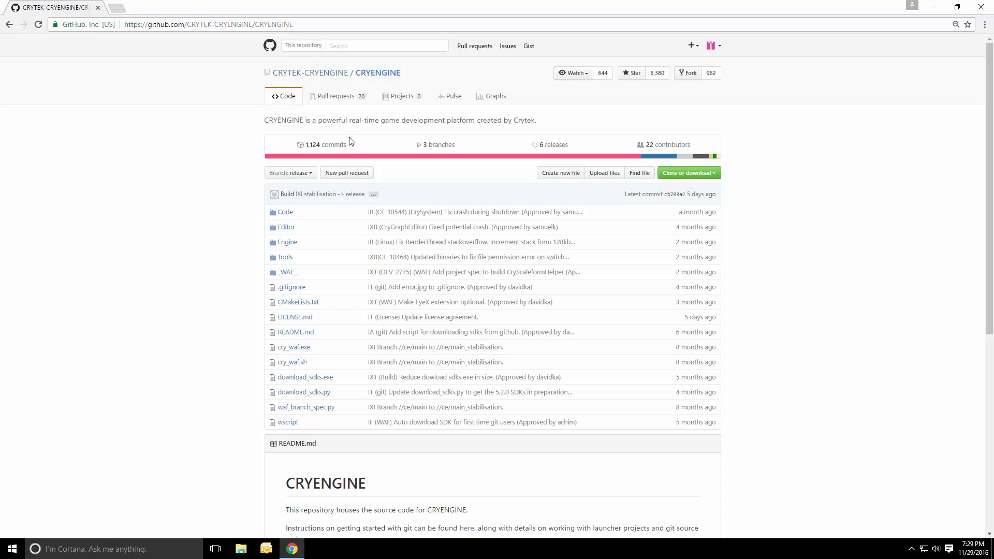
mouse_move(689, 173)
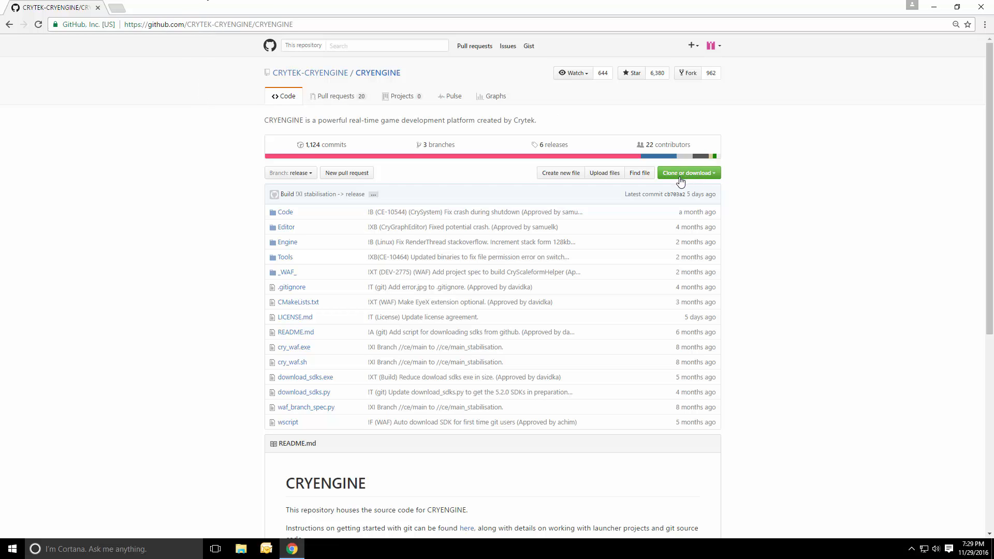
mouse_move(698, 186)
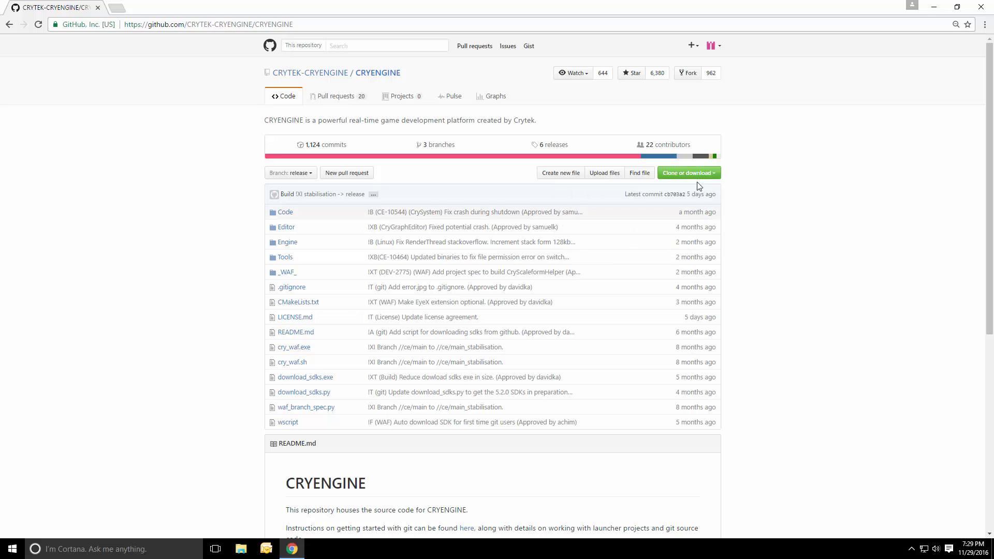
Show the CRYENGINE repository's Clone or download options with its HTTPS web URL.
left_click(688, 173)
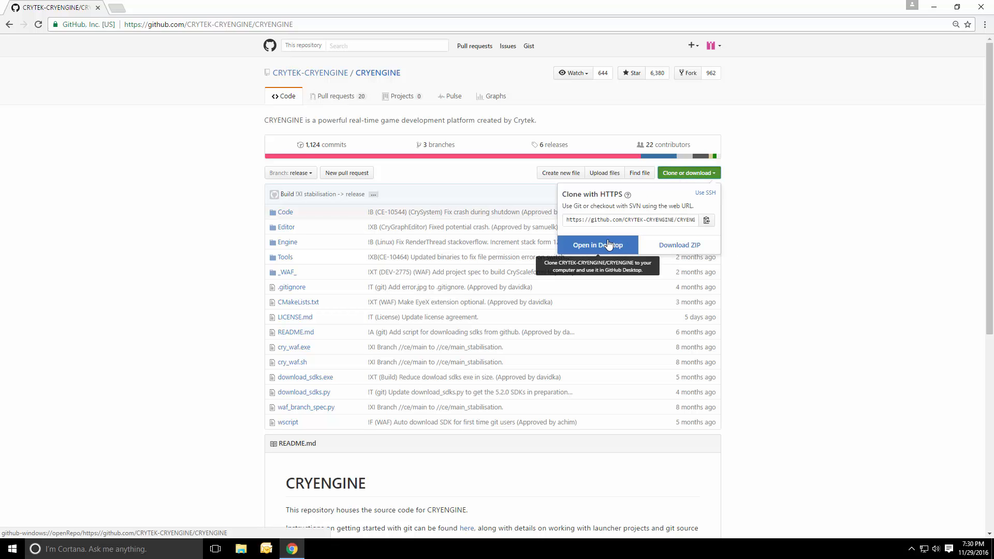
mouse_move(599, 245)
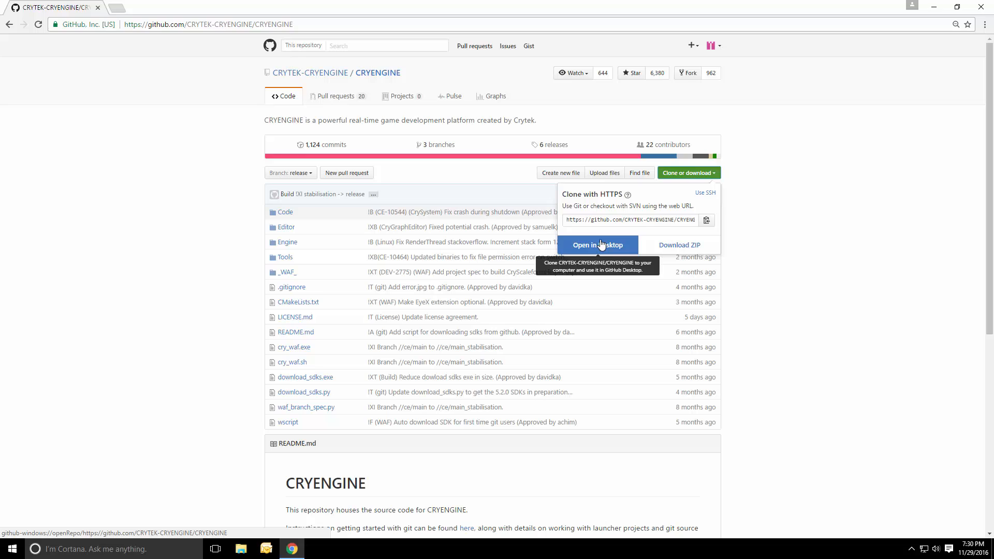
mouse_move(596, 246)
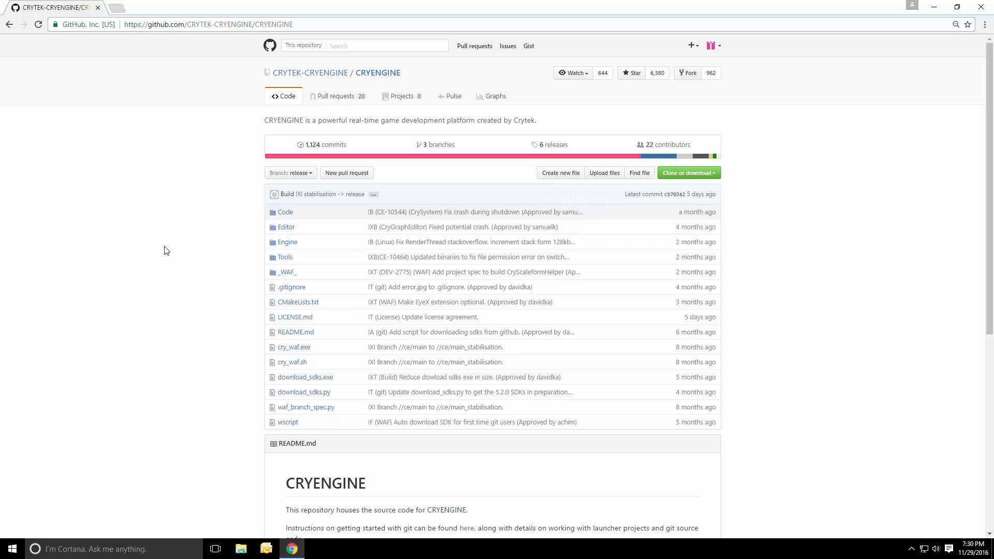
mouse_move(689, 173)
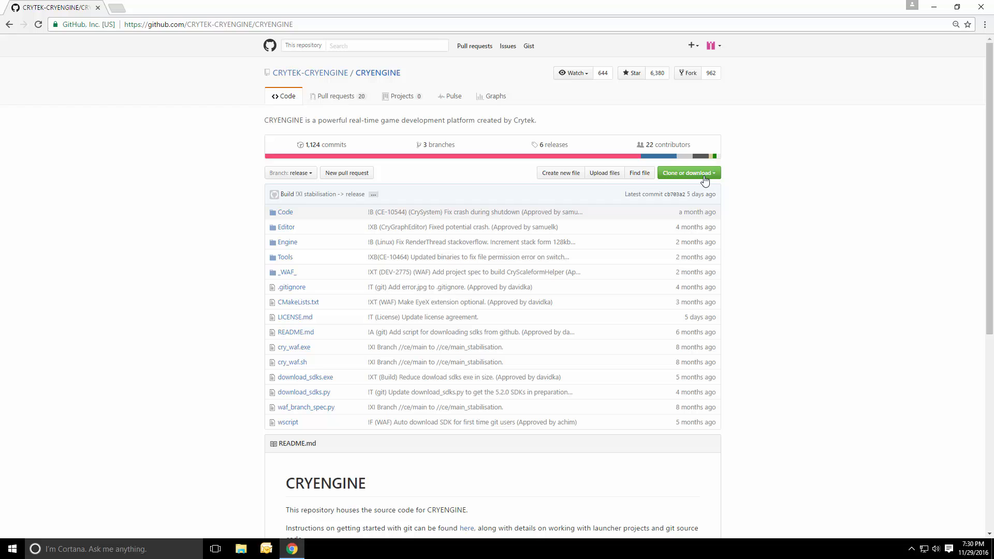
left_click(687, 172)
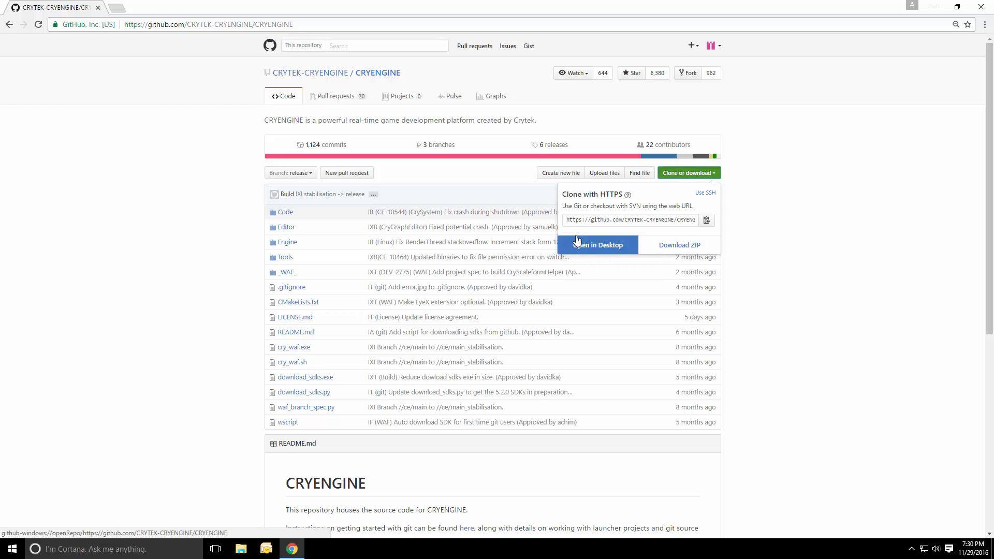
mouse_move(200, 246)
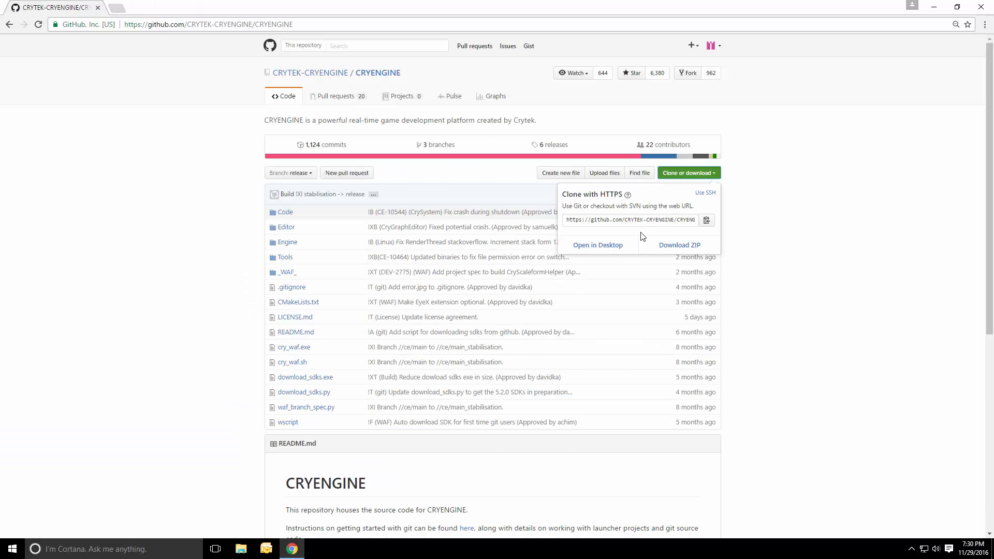
left_click(712, 45)
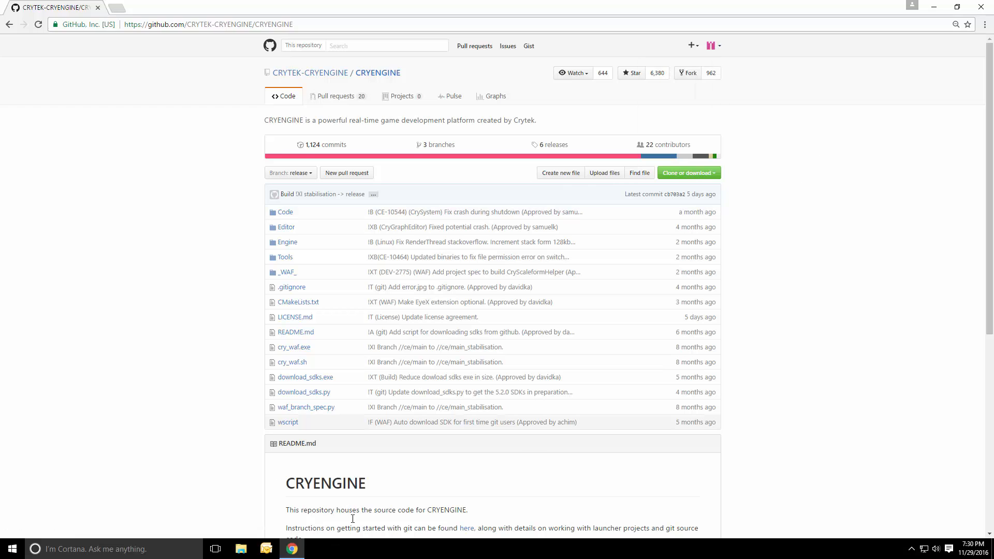
left_click(689, 173)
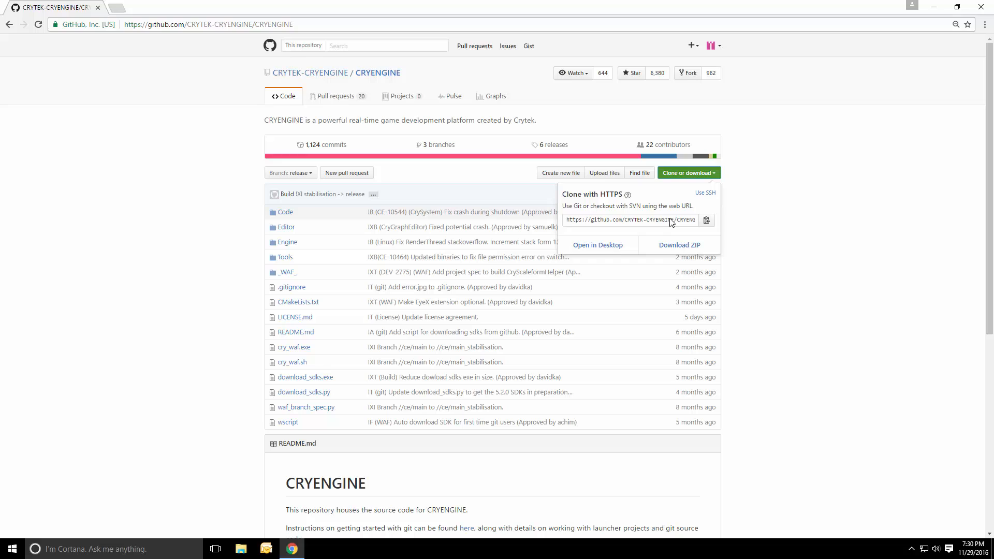
mouse_move(597, 245)
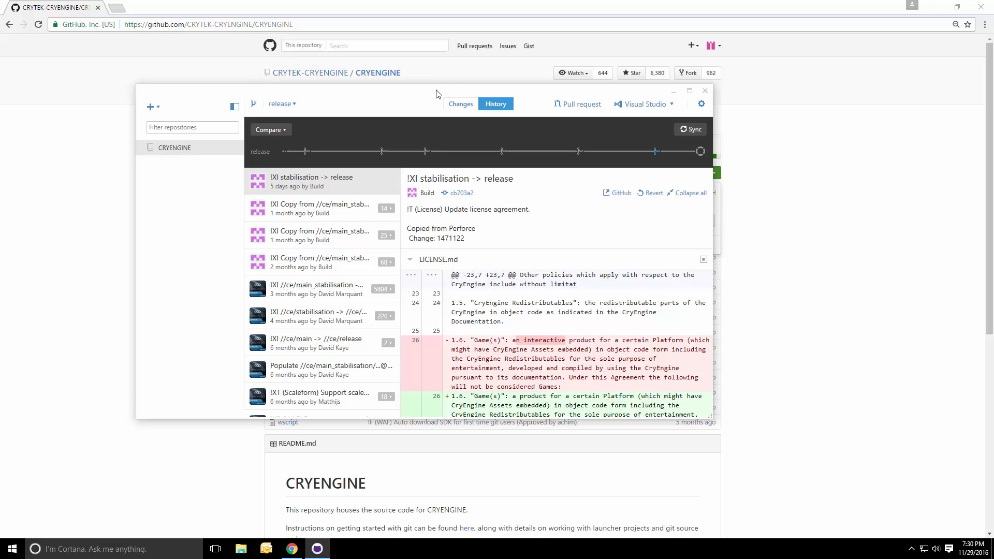
mouse_move(205, 160)
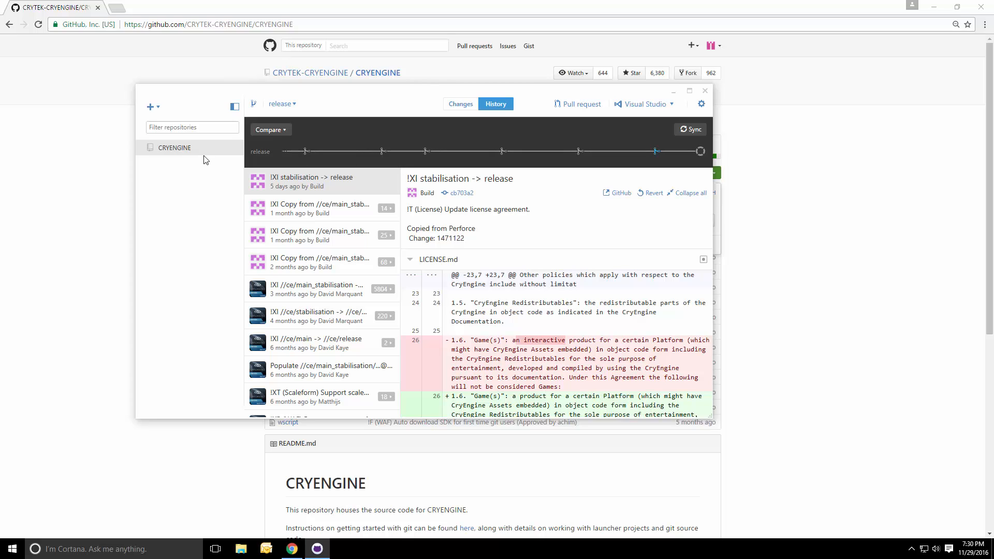
Remove the CRYENGINE repository from GitHub Desktop, deleting its local copy in the git folder.
left_click(175, 147)
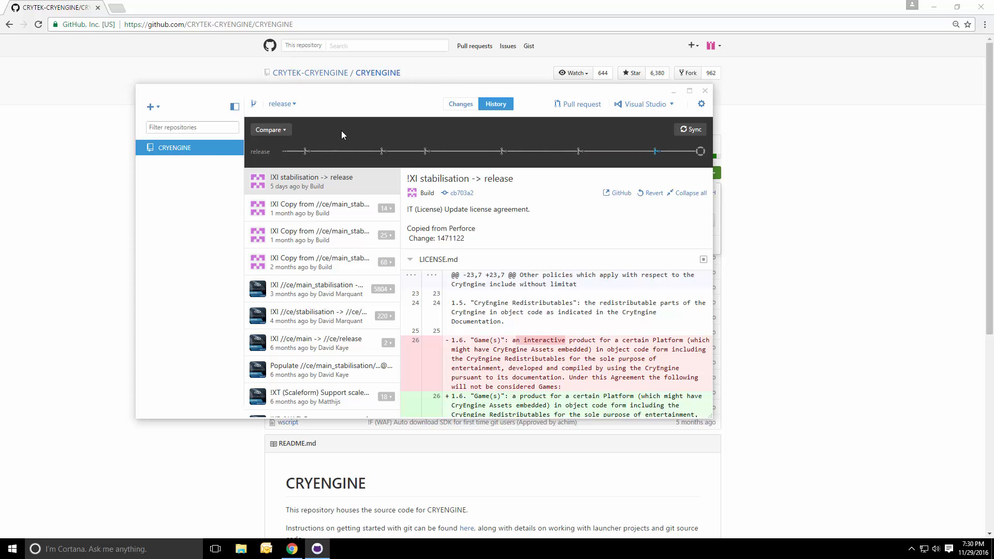
mouse_move(341, 147)
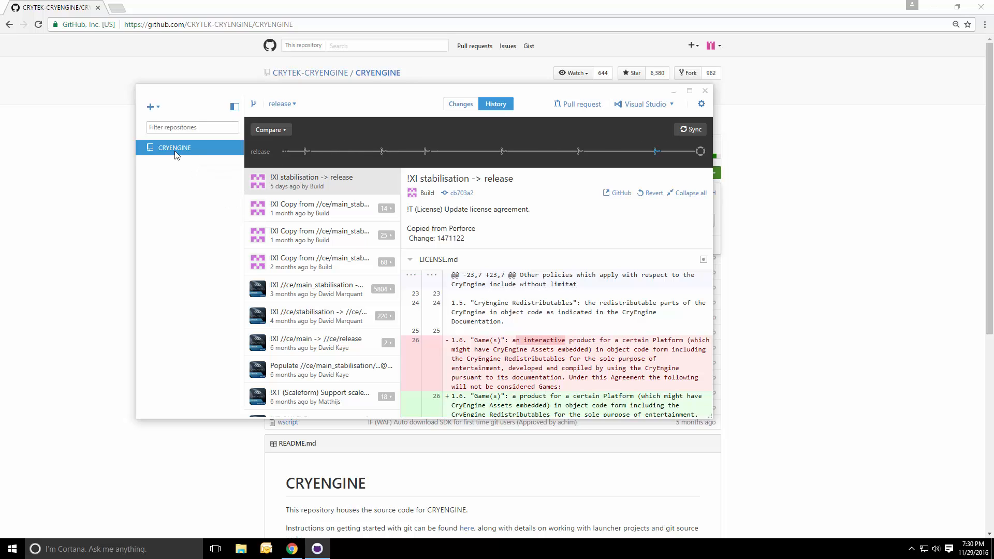
right_click(175, 147)
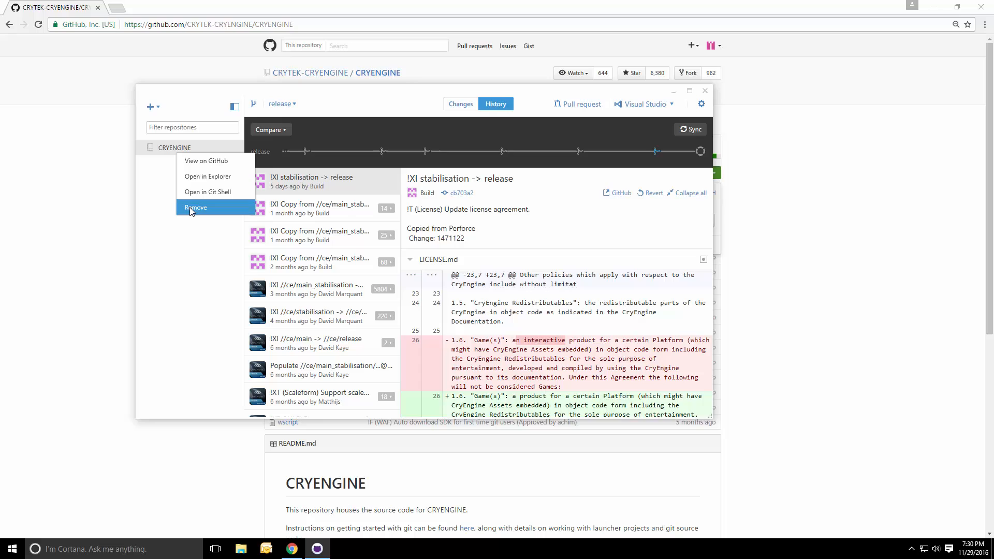
left_click(195, 208)
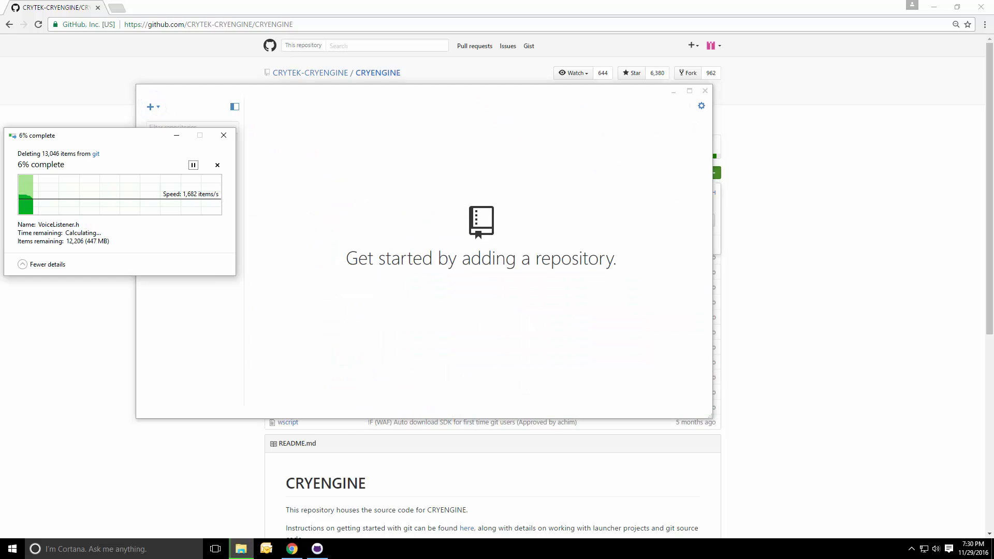
left_click(688, 173)
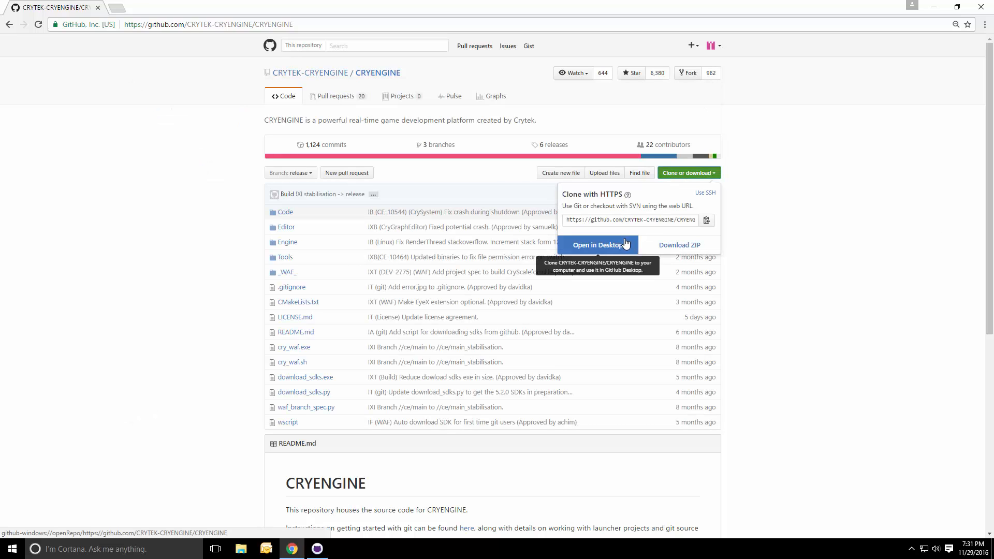
Clone CRYENGINE again via Open in Desktop into the git destination folder.
left_click(597, 245)
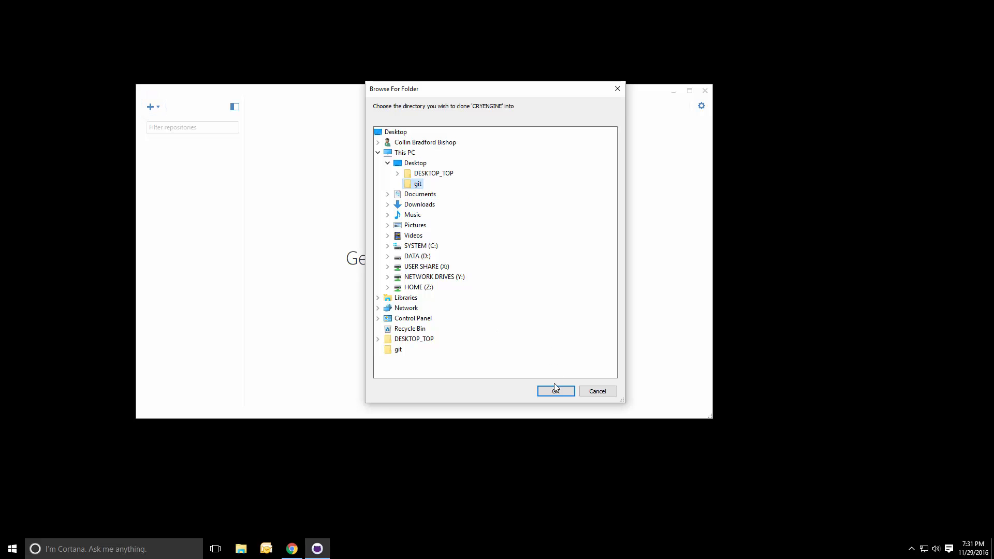
left_click(555, 391)
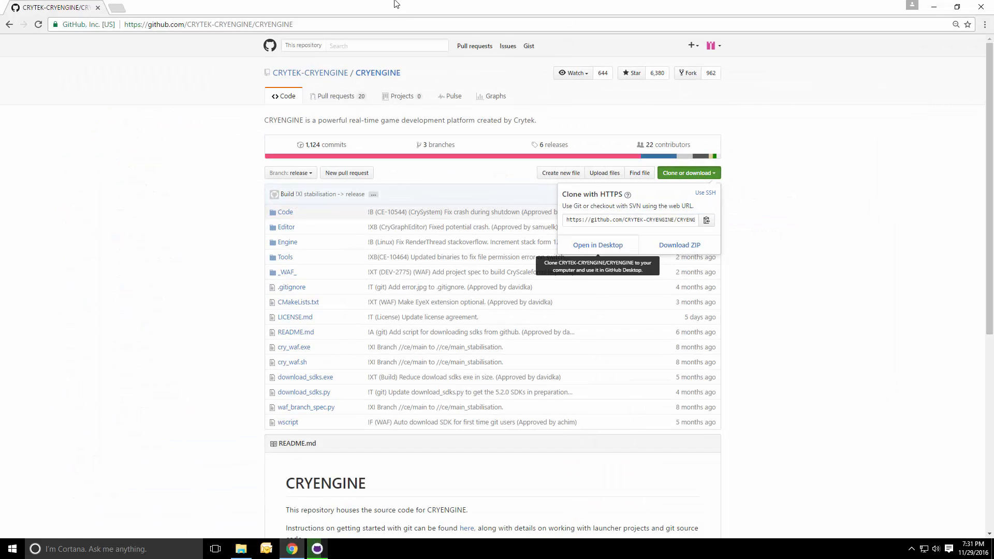
left_click(597, 245)
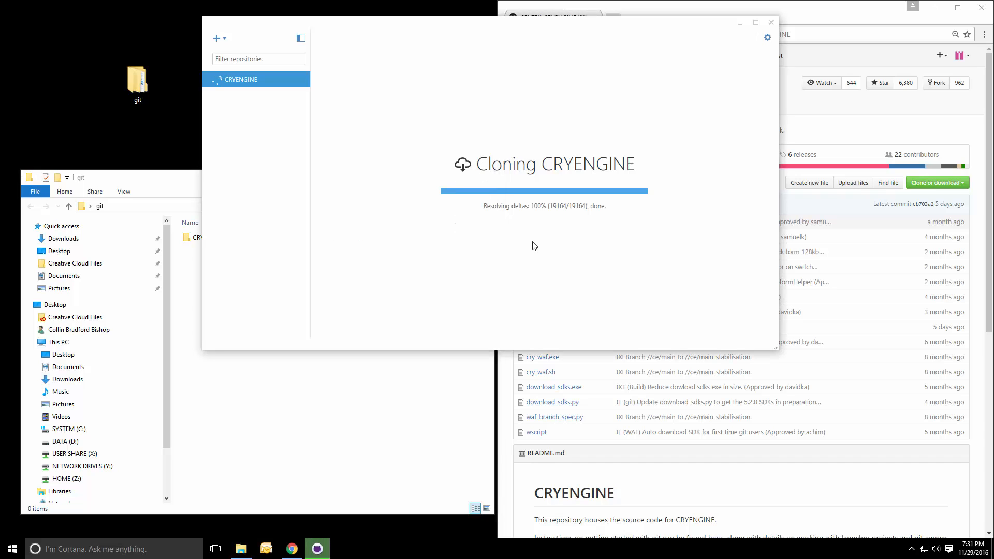
mouse_move(328, 516)
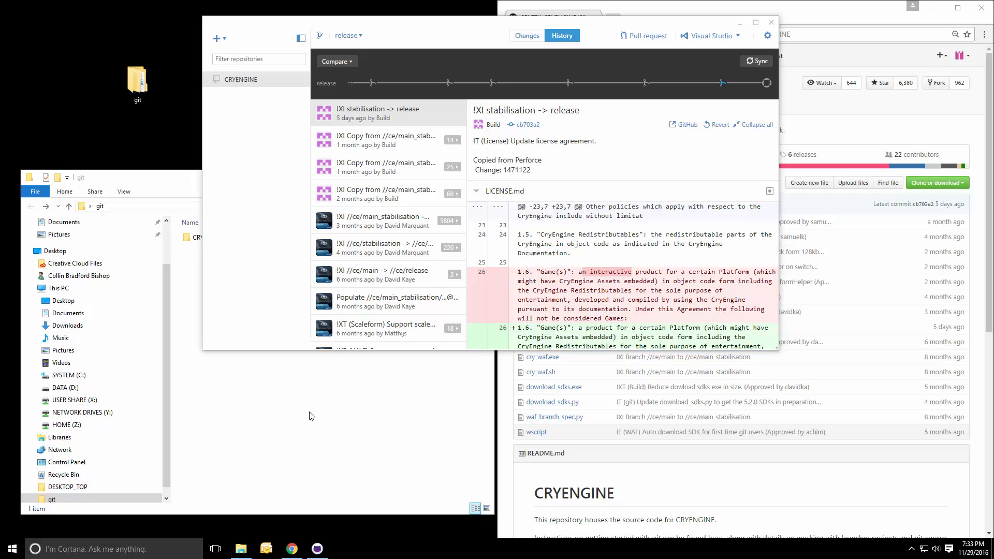
Compare the clone's release branch with GitHub's branch list (main, release, stabilisation).
scroll("down", 3)
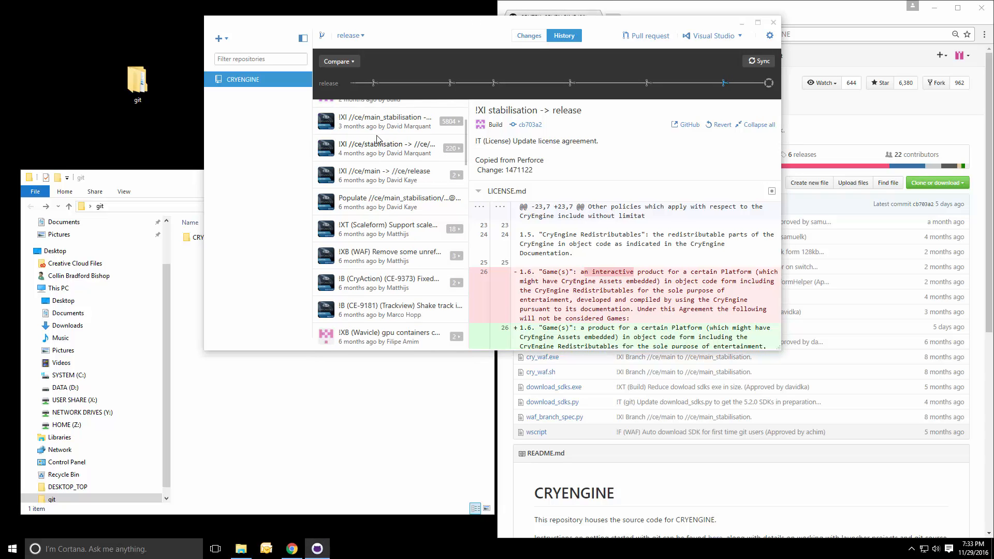
left_click(291, 549)
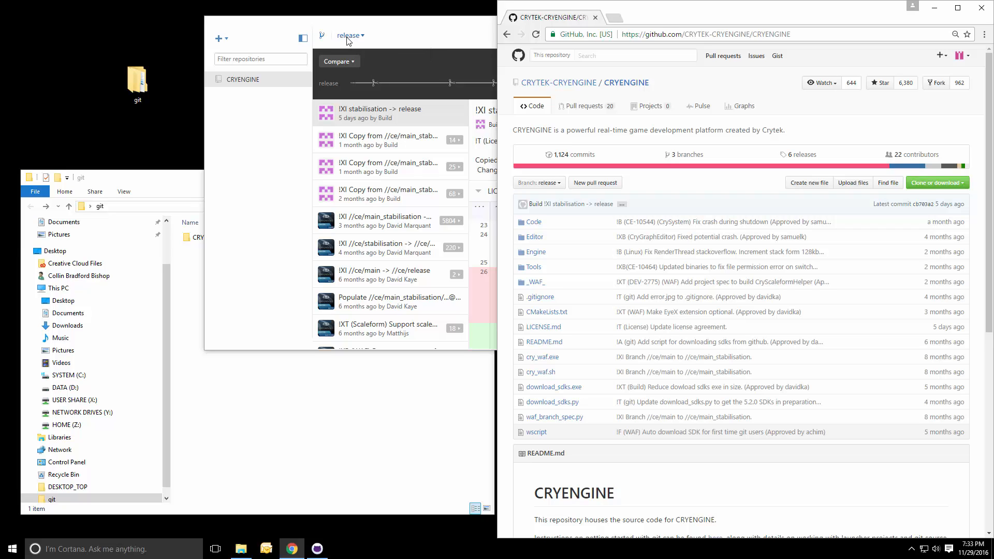
mouse_move(349, 35)
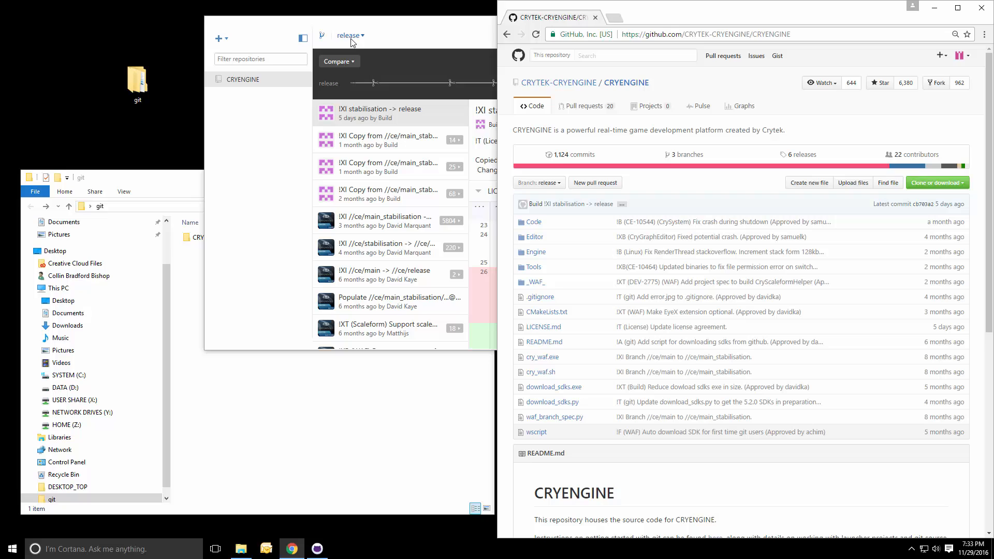
mouse_move(350, 35)
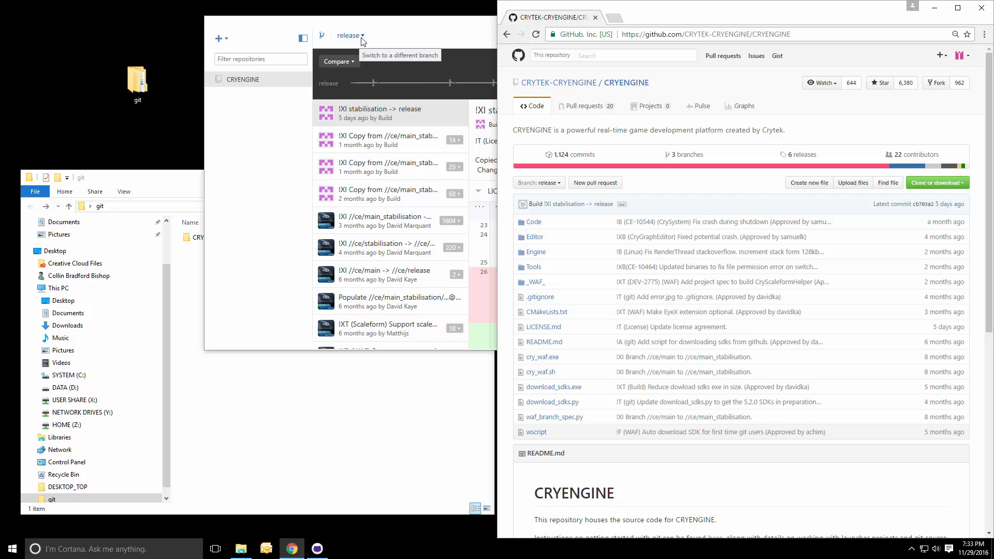
mouse_move(381, 33)
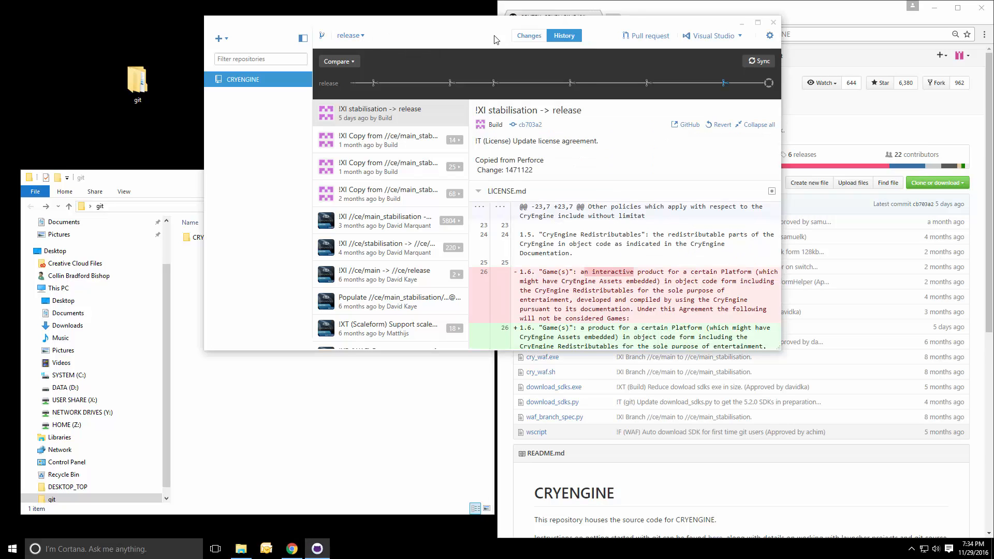
mouse_move(814, 23)
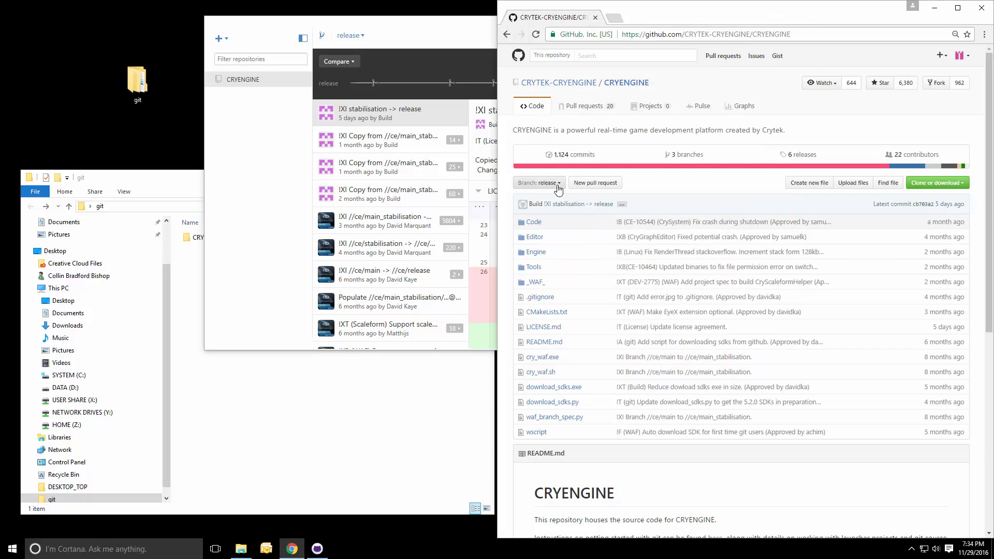
left_click(539, 183)
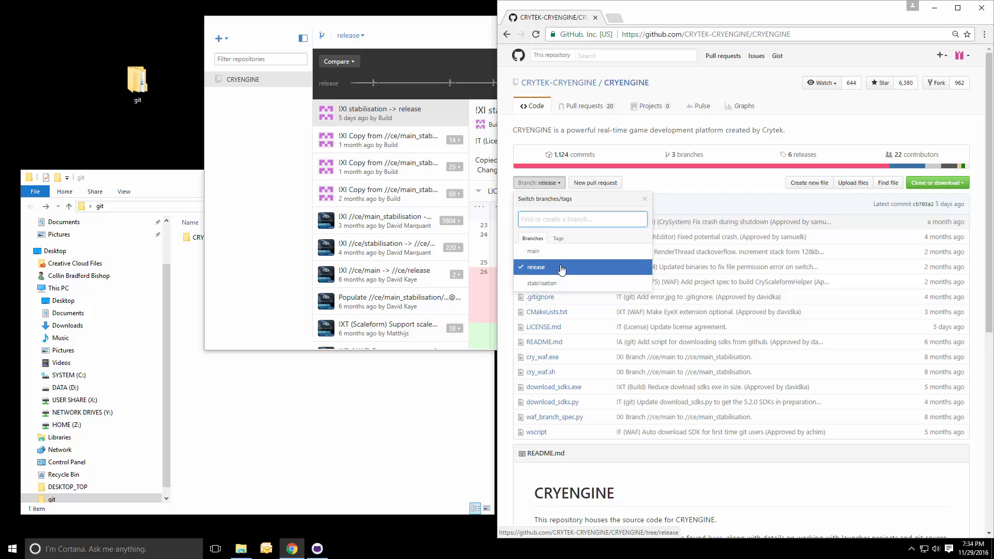
mouse_move(553, 278)
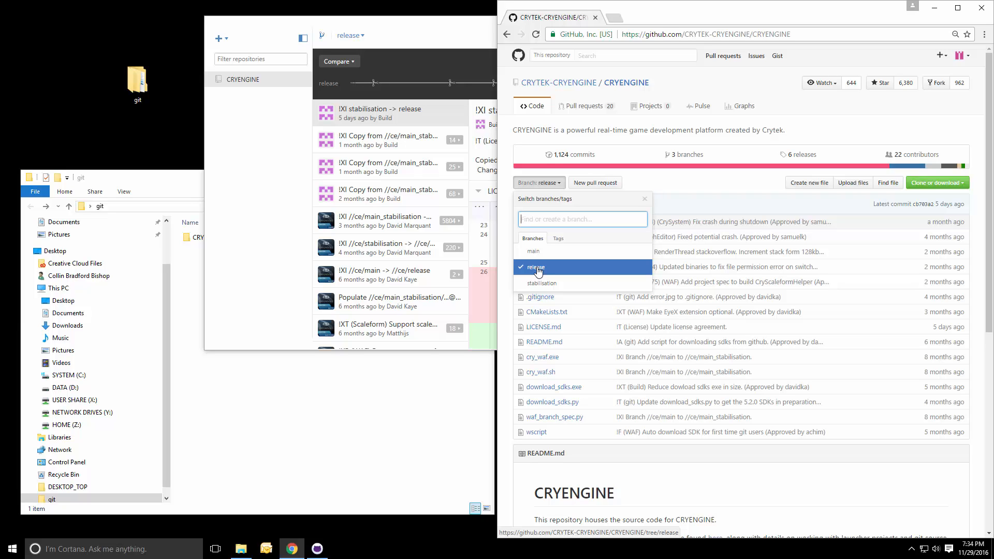
mouse_move(534, 252)
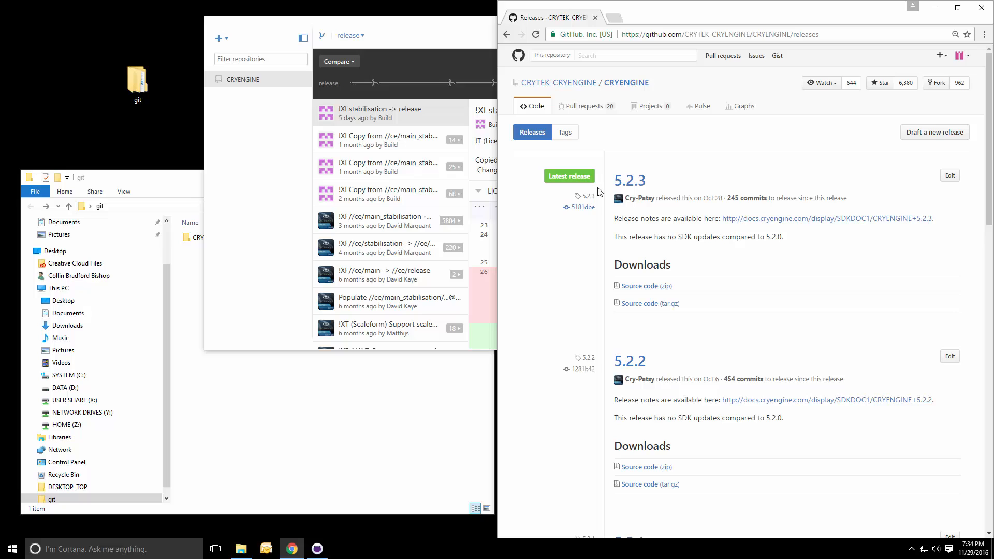
mouse_move(650, 303)
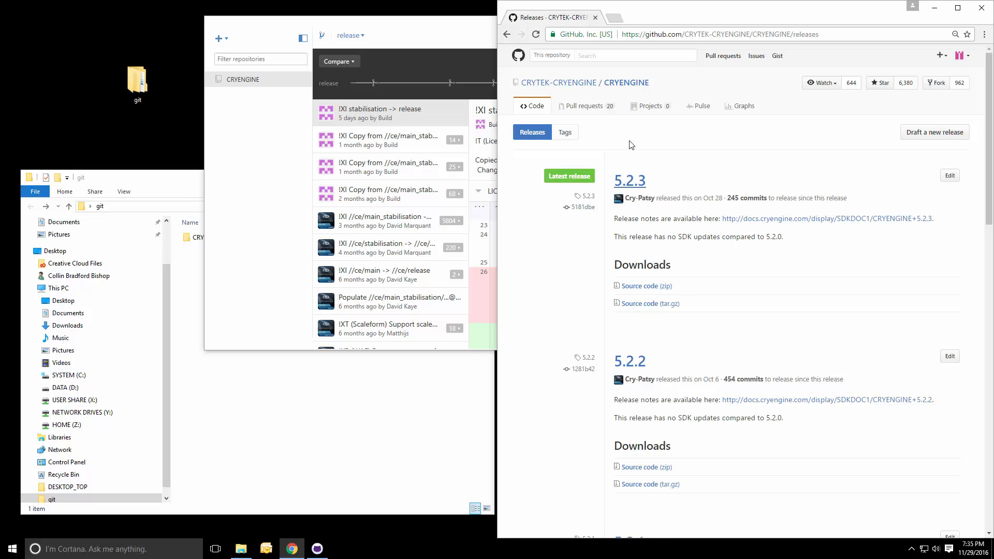
Browse the CRYENGINE releases from 5.2.3 back to 5.2.0, then return to the repository page.
scroll("down", 3)
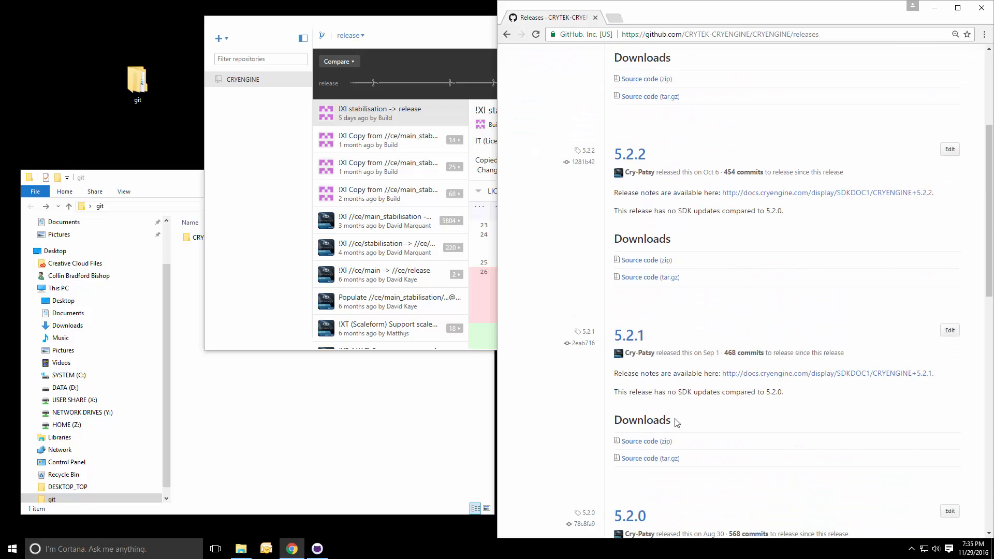
scroll("down", 3)
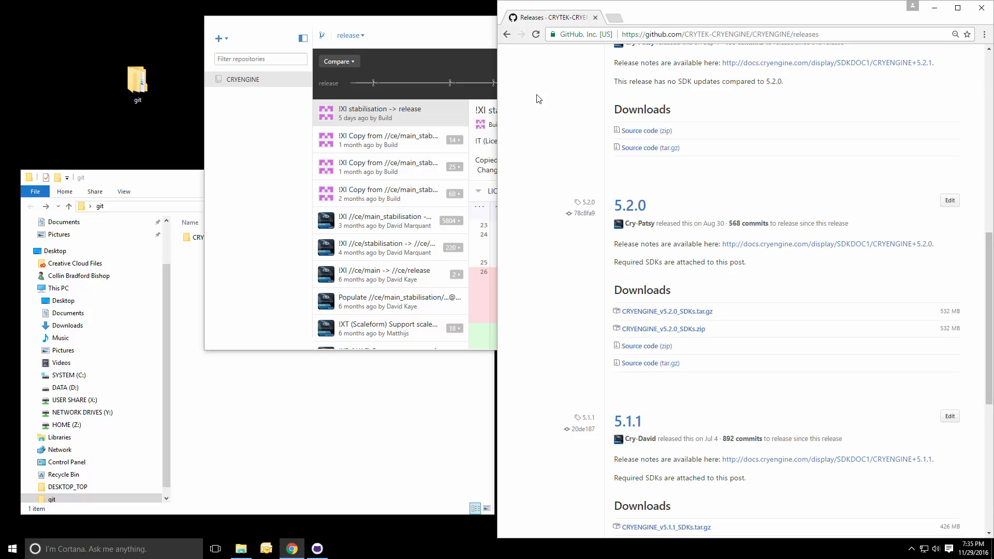
mouse_move(506, 34)
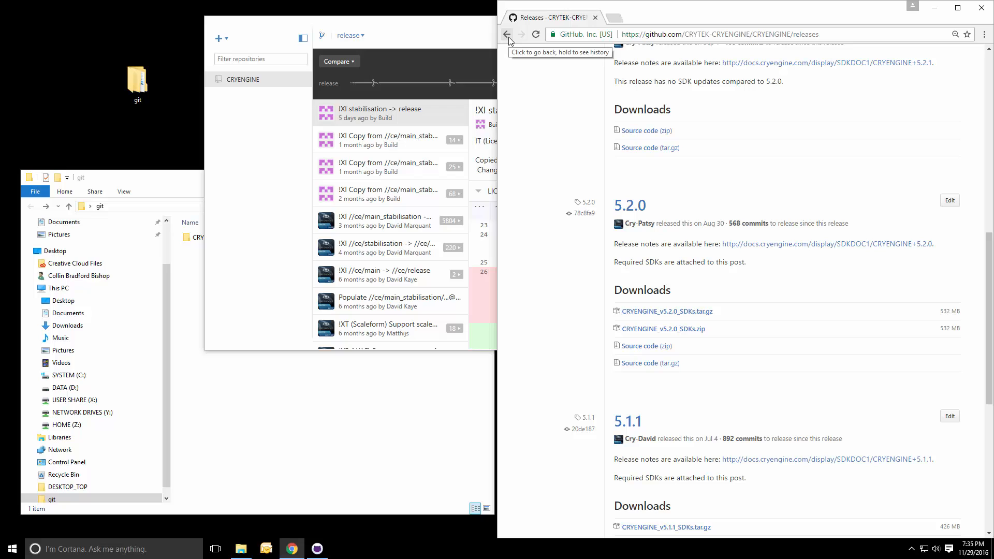
left_click(507, 34)
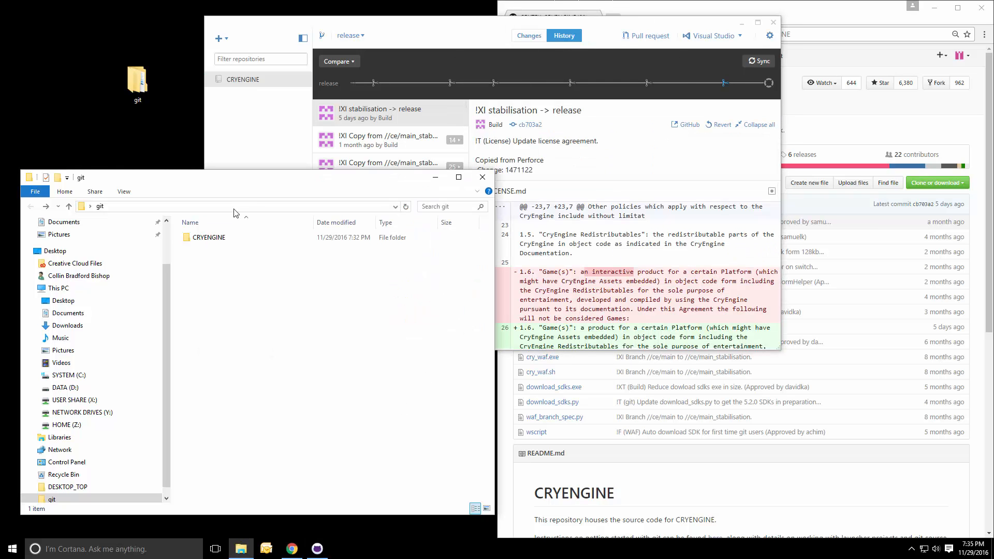
Enter the cloned CRYENGINE folder and select the cry_waf.exe application.
double_click(209, 238)
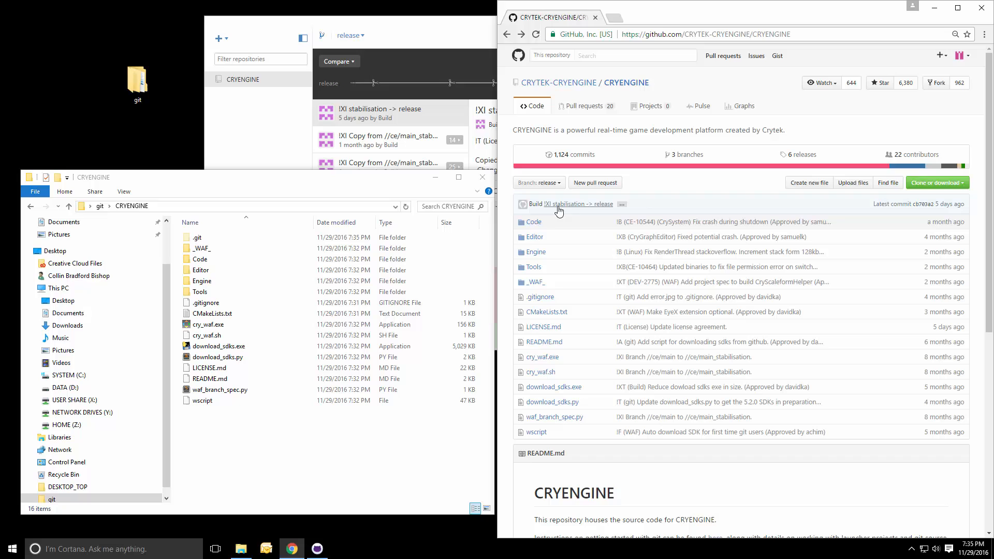
mouse_move(534, 237)
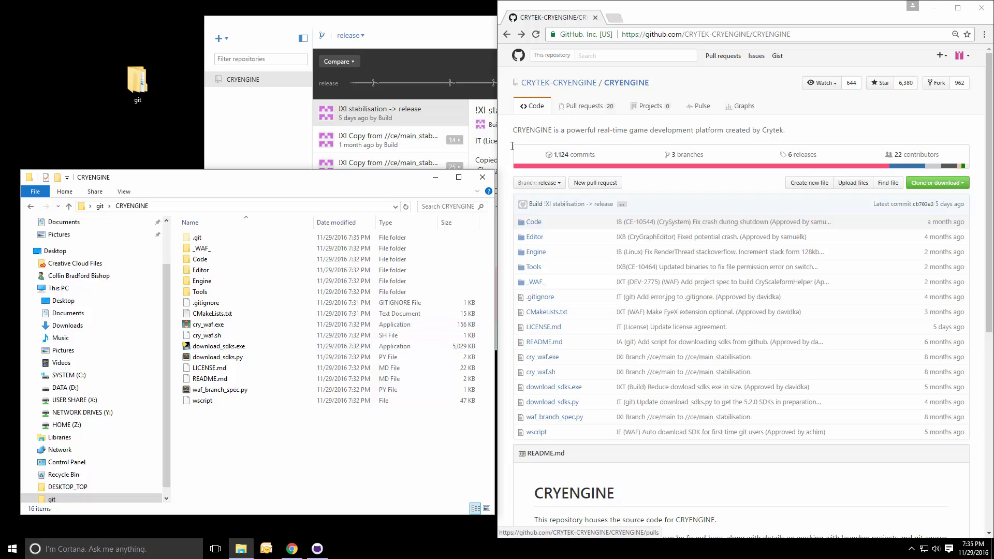
left_click(208, 324)
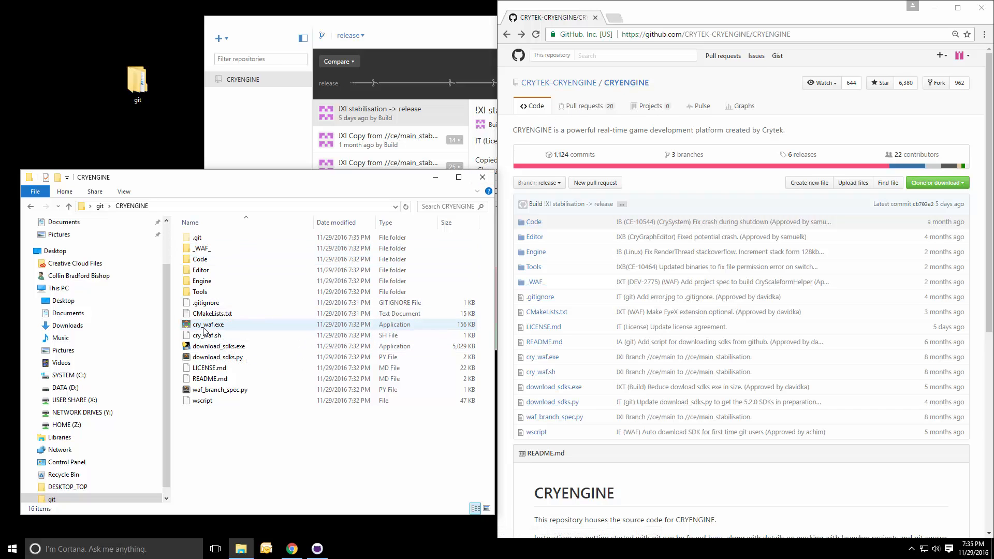
mouse_move(209, 324)
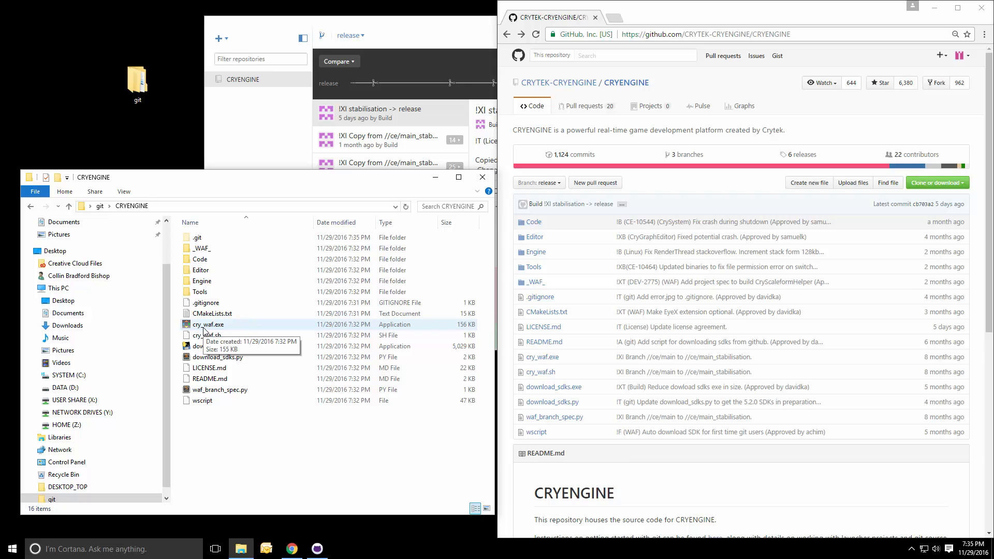
mouse_move(205, 328)
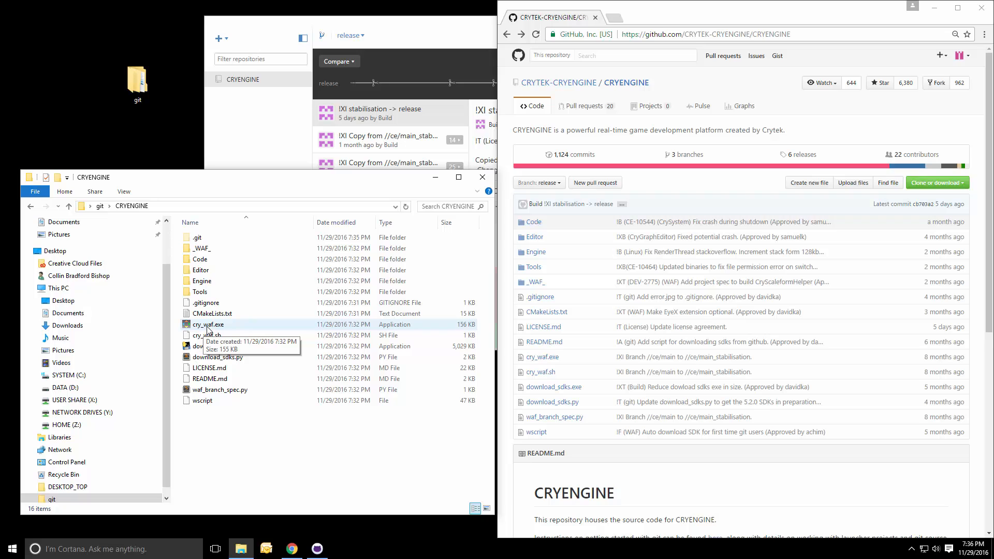
mouse_move(218, 330)
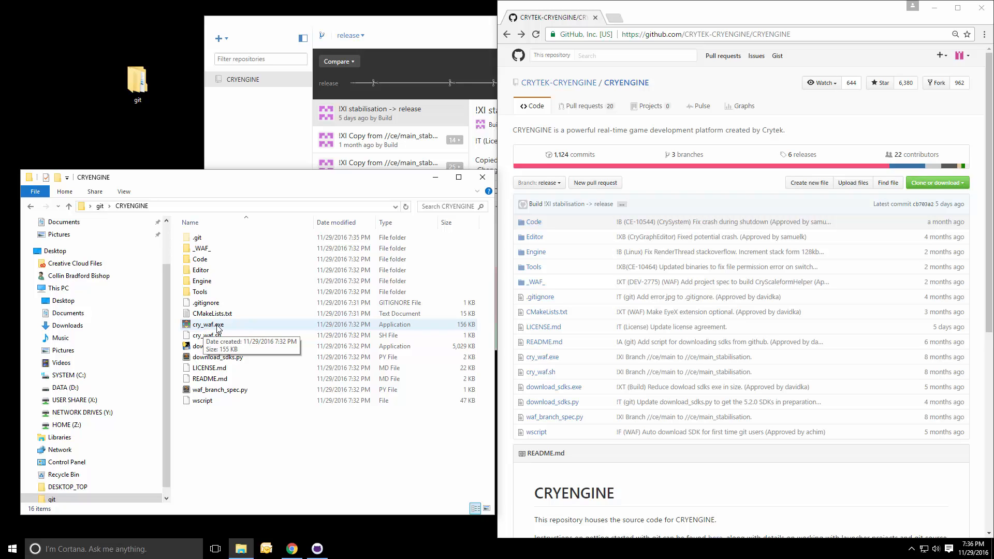
left_click(209, 324)
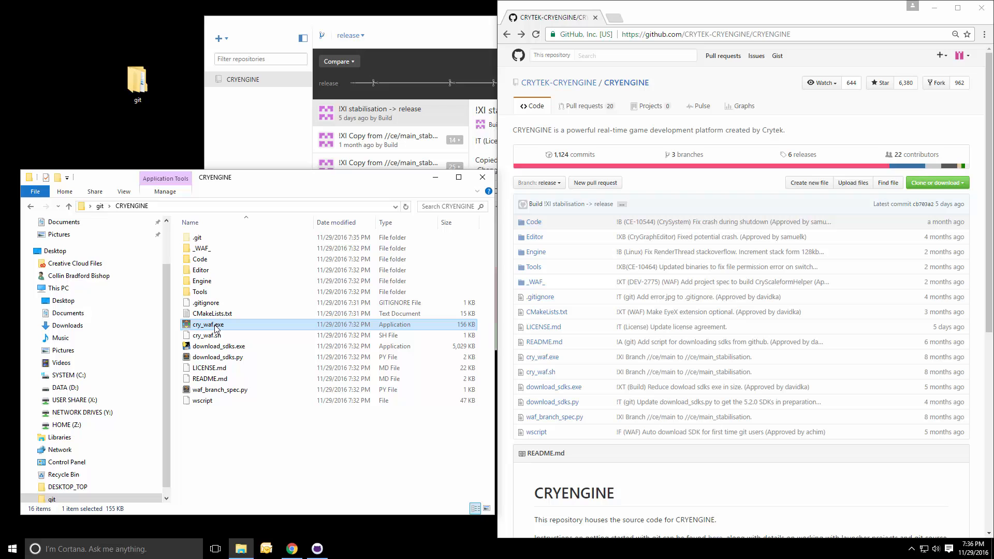
Run cry_waf.exe and confirm gamezero as the spec for solution generation.
double_click(209, 324)
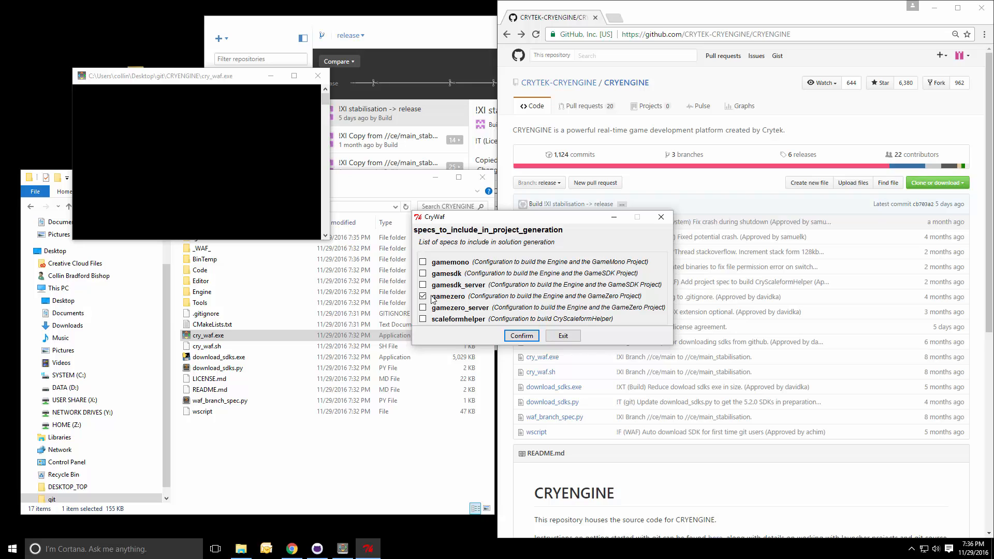
mouse_move(471, 303)
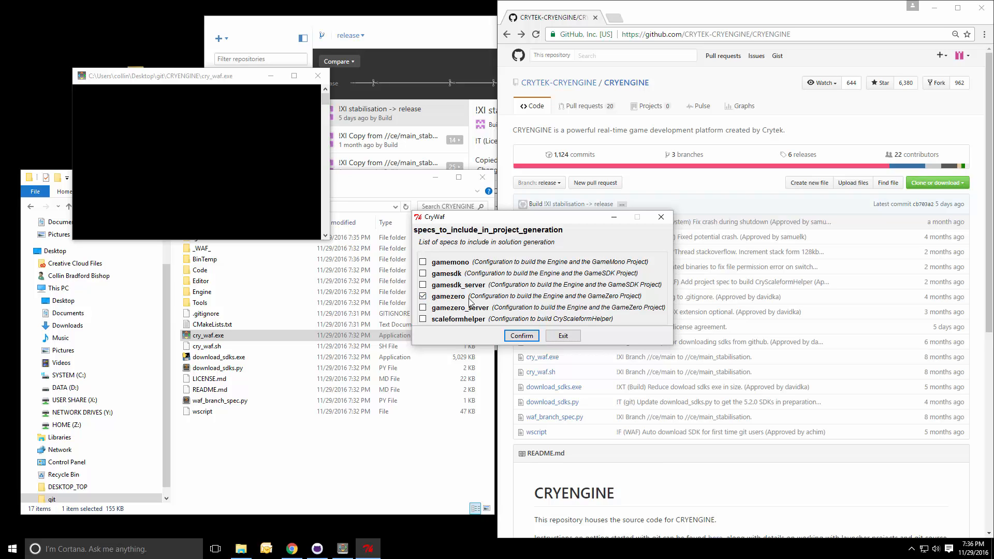
mouse_move(536, 348)
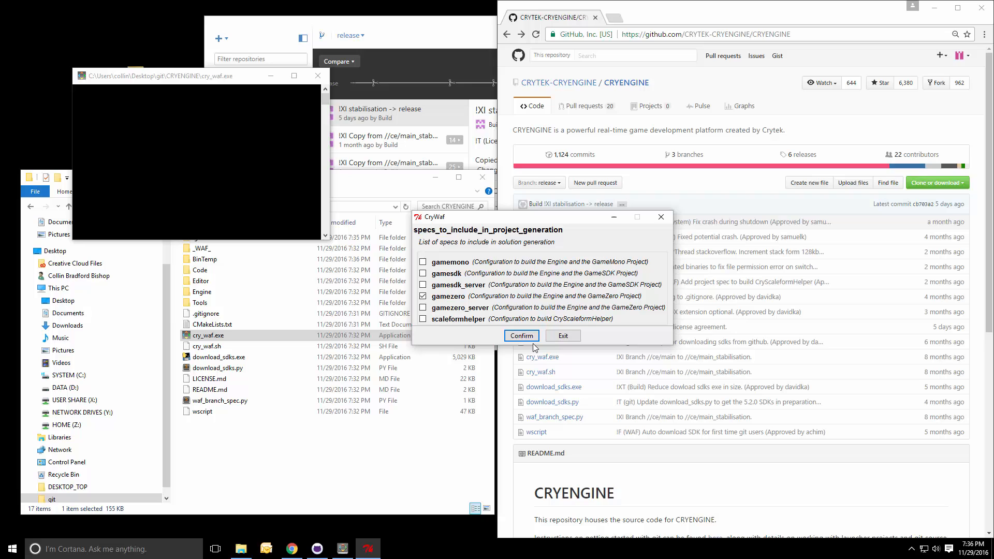
mouse_move(449, 279)
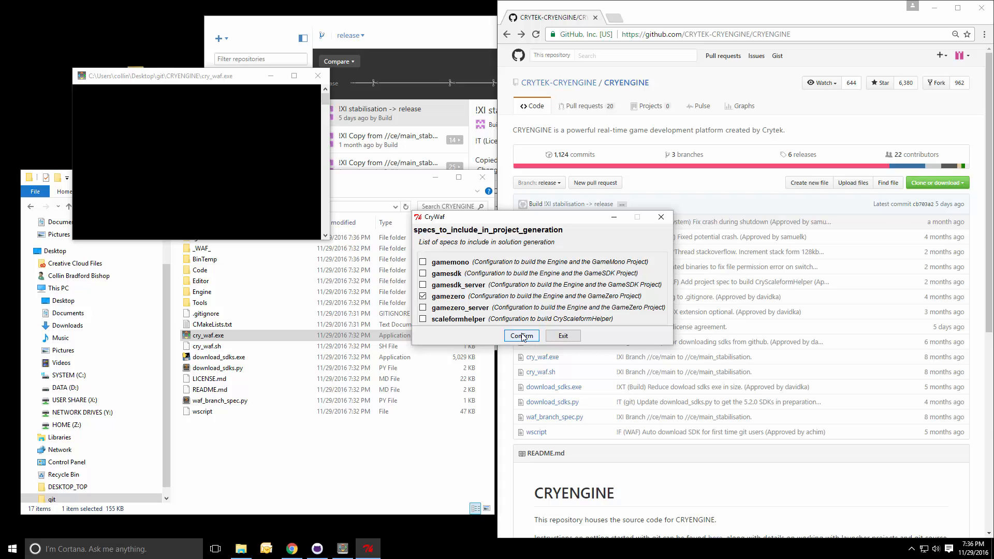
left_click(520, 336)
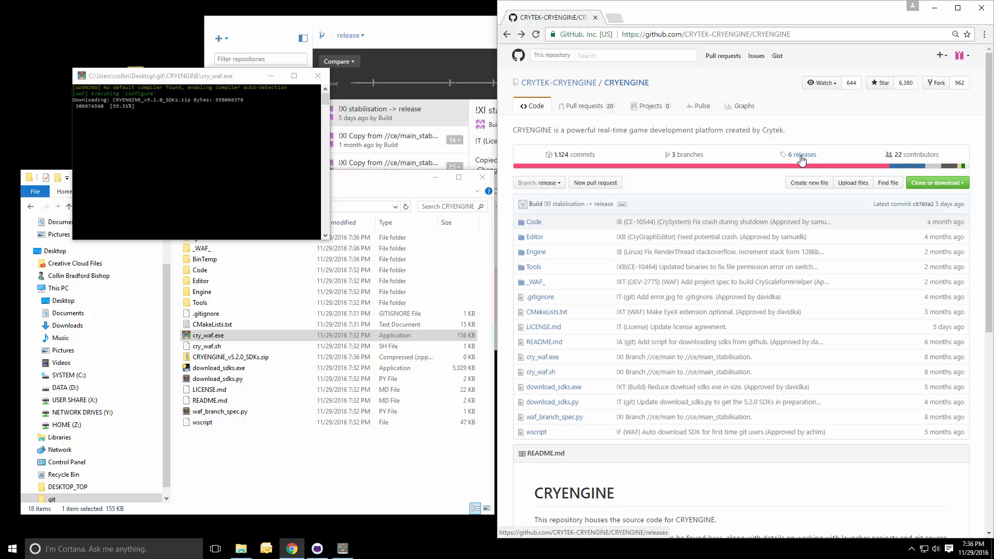
View the CRYENGINE releases list on GitHub while CryWaf downloads the SDKs.
left_click(802, 154)
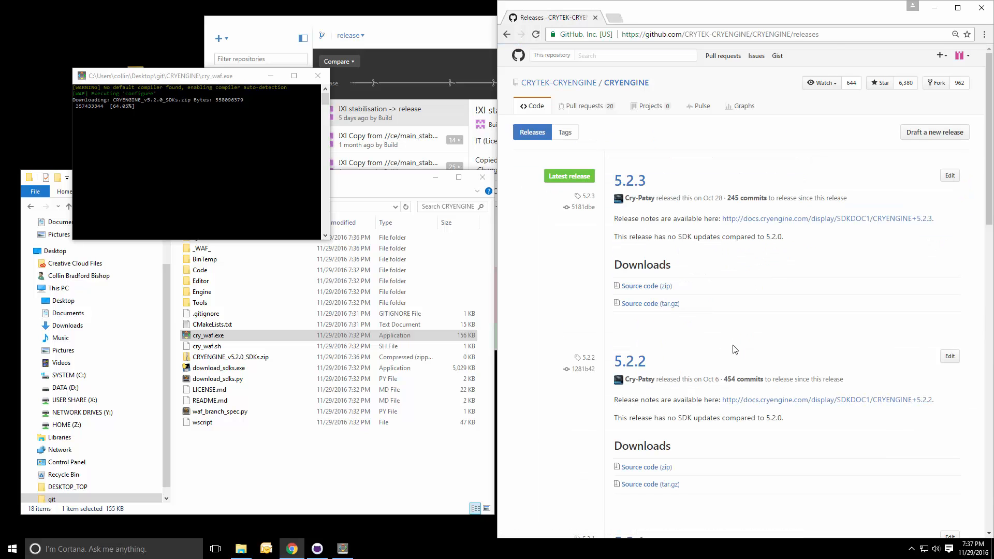
scroll("down", 3)
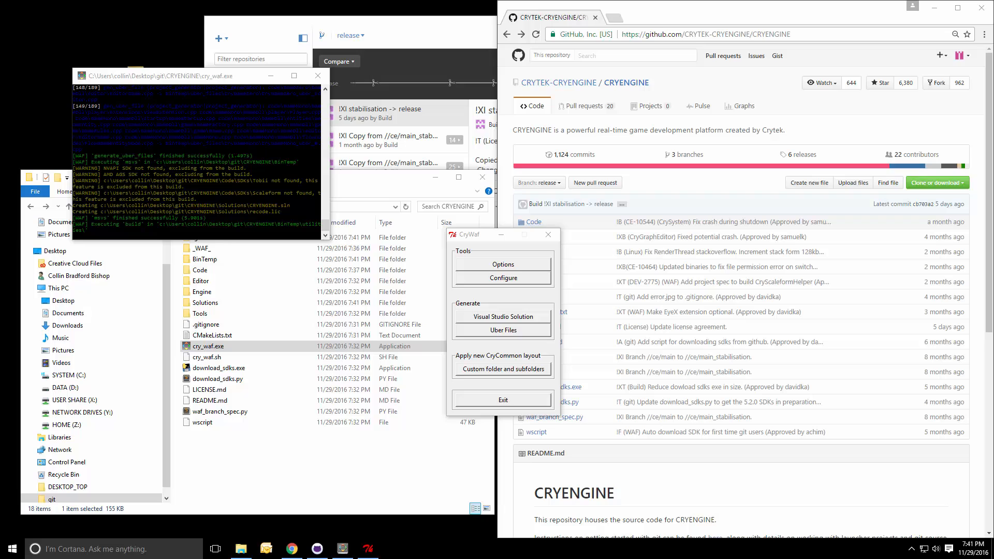
mouse_move(163, 88)
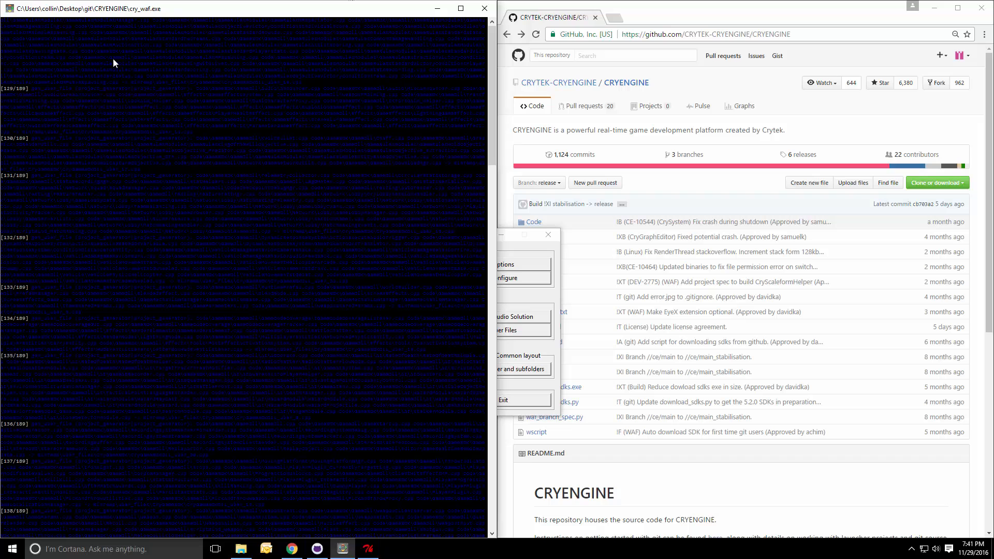
mouse_move(45, 105)
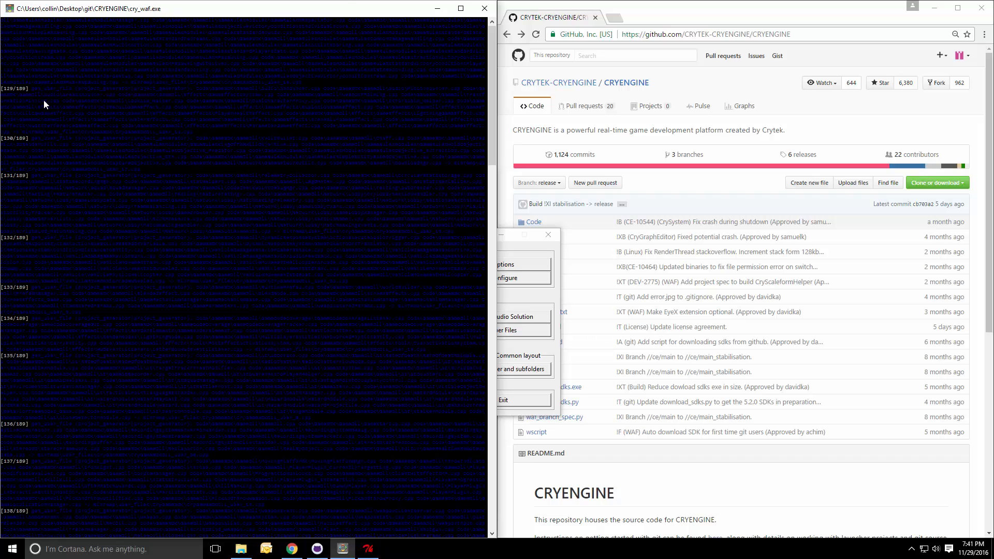
mouse_move(106, 253)
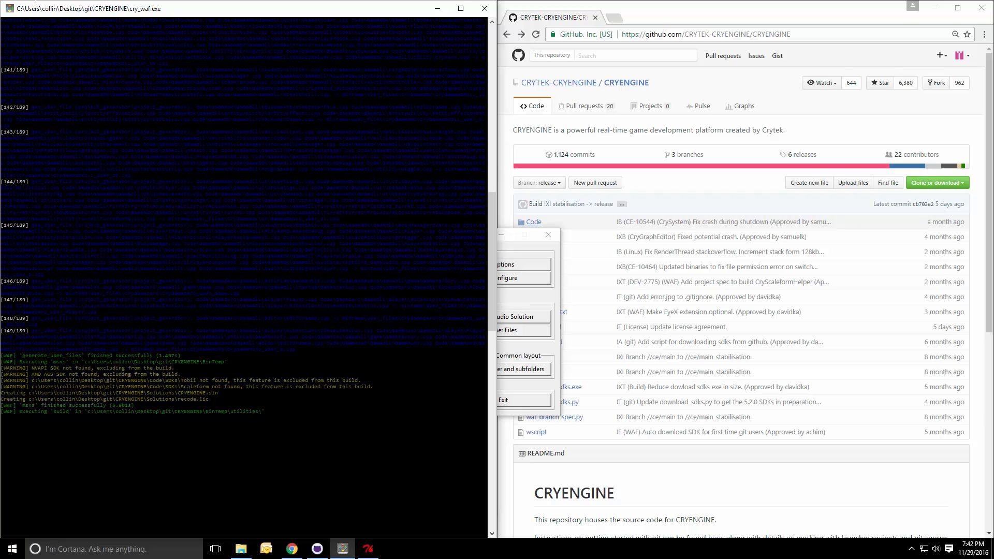
mouse_move(246, 368)
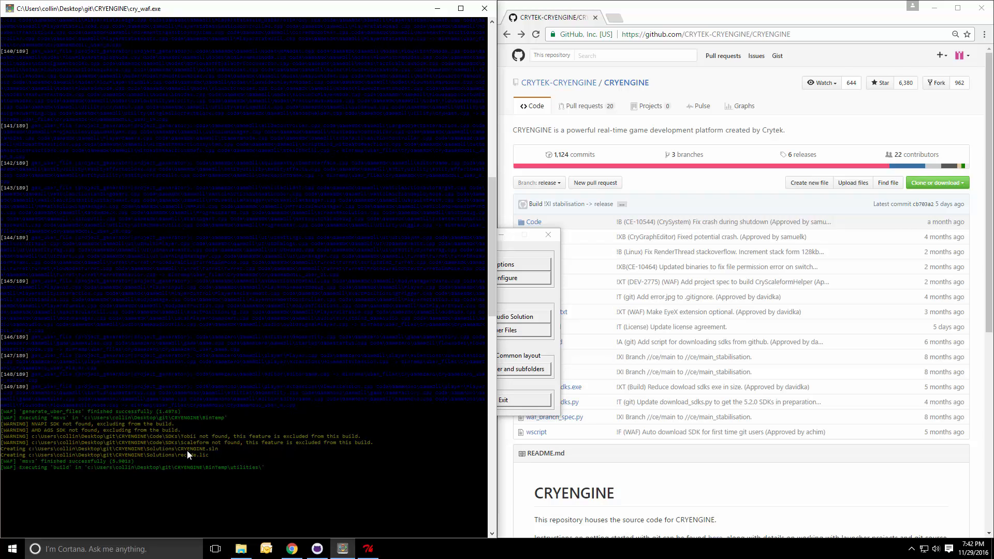
scroll("down", 3)
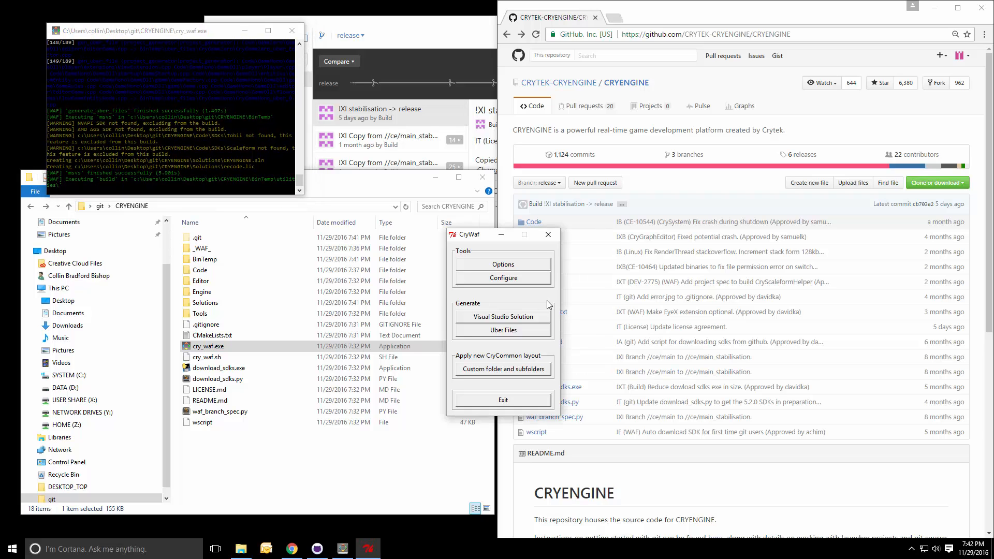
mouse_move(493, 328)
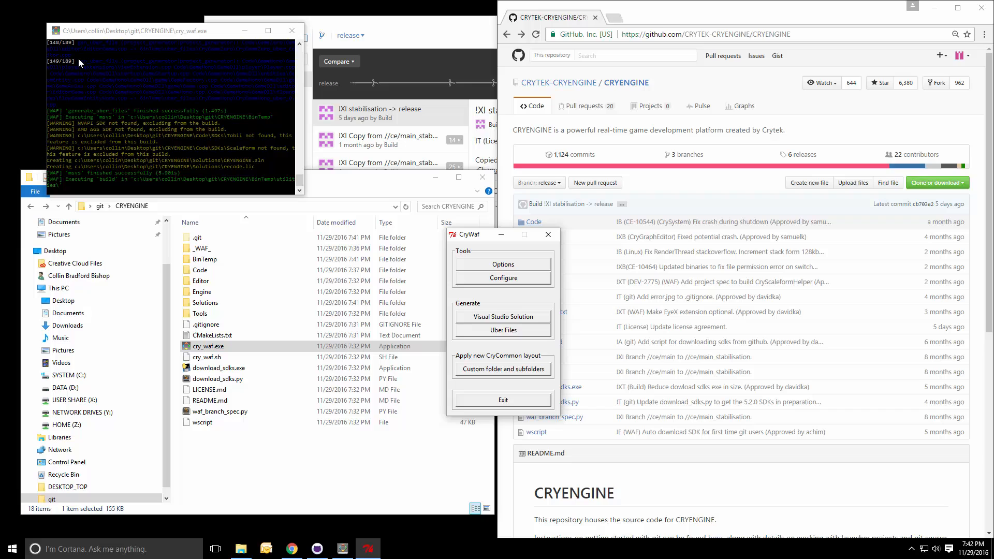
mouse_move(483, 320)
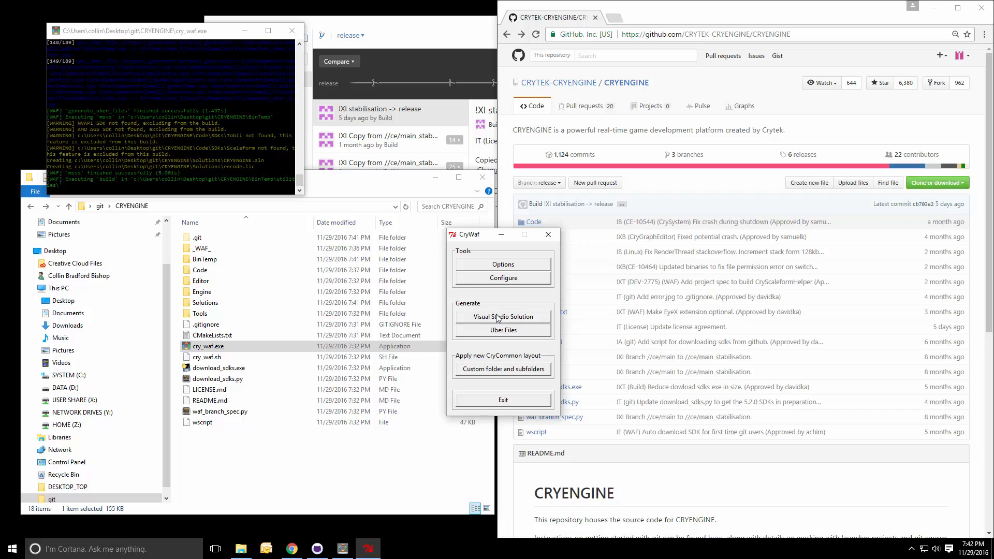
mouse_move(317, 218)
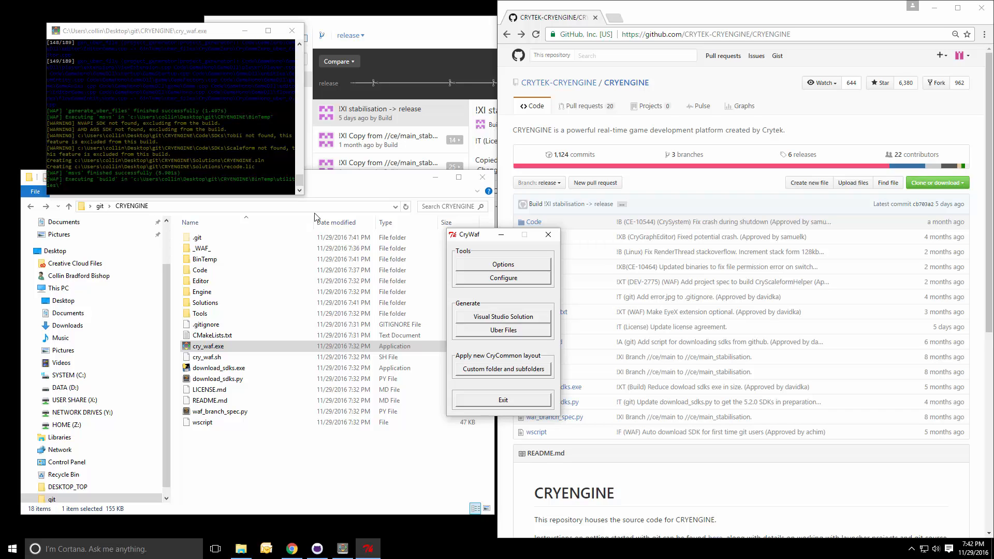
mouse_move(221, 192)
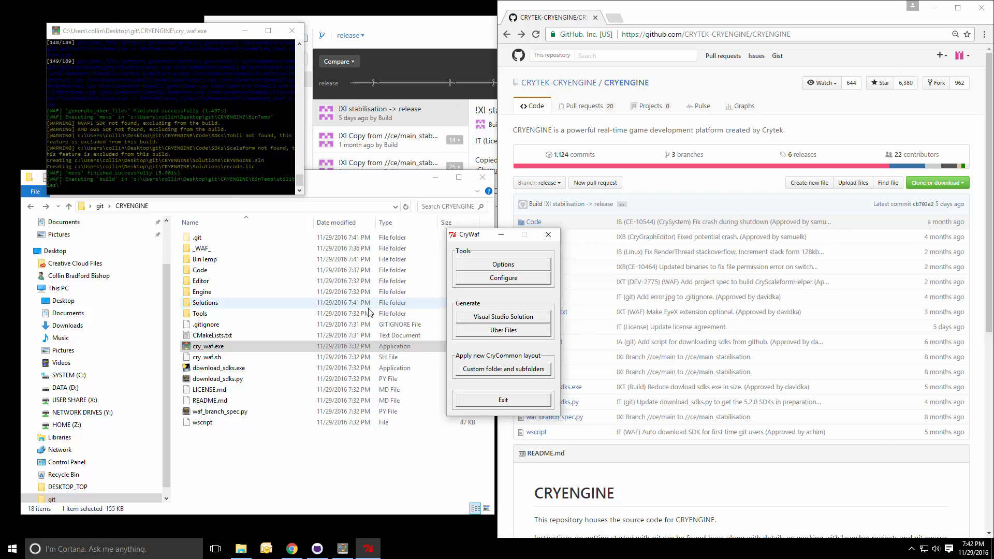
mouse_move(503, 317)
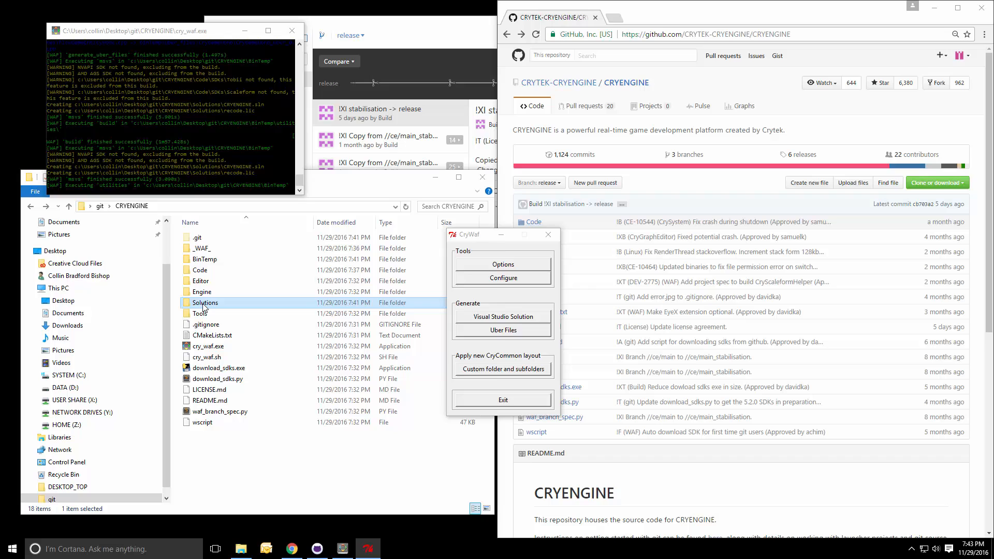
Enter the Solutions folder and select the generated CRYENGINE.sln file.
double_click(206, 302)
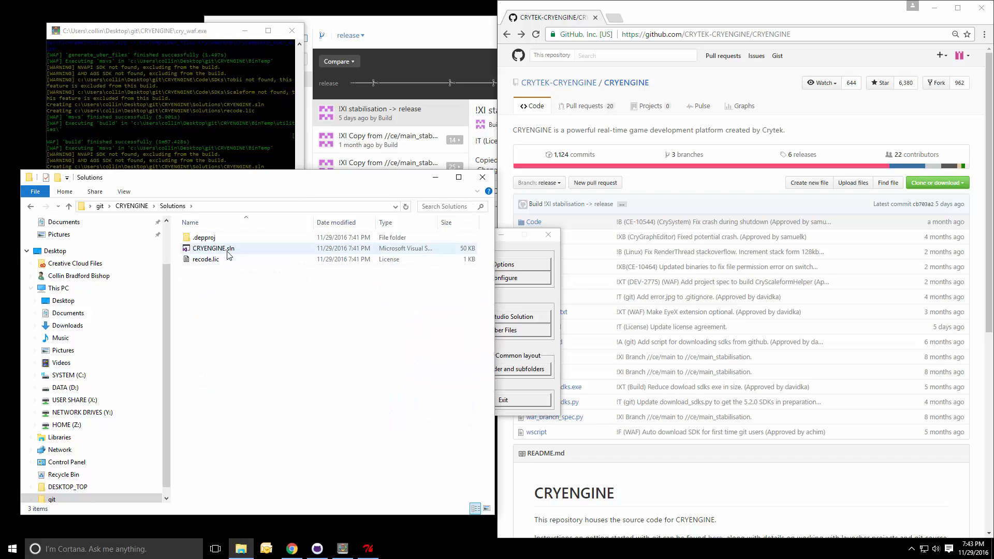
left_click(212, 248)
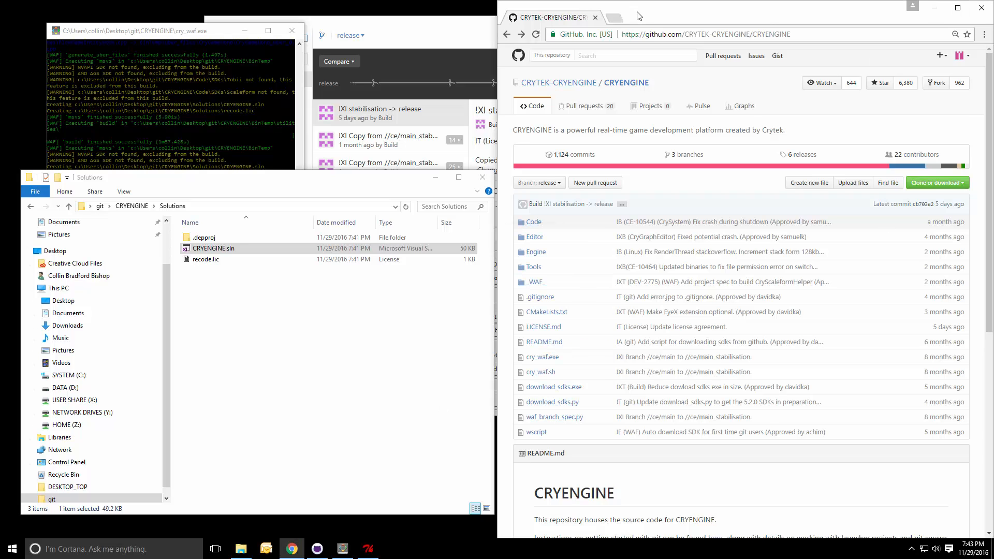
Search Google for 'visual studio' and bring up the Visual Studio Community site.
type("visual studio community")
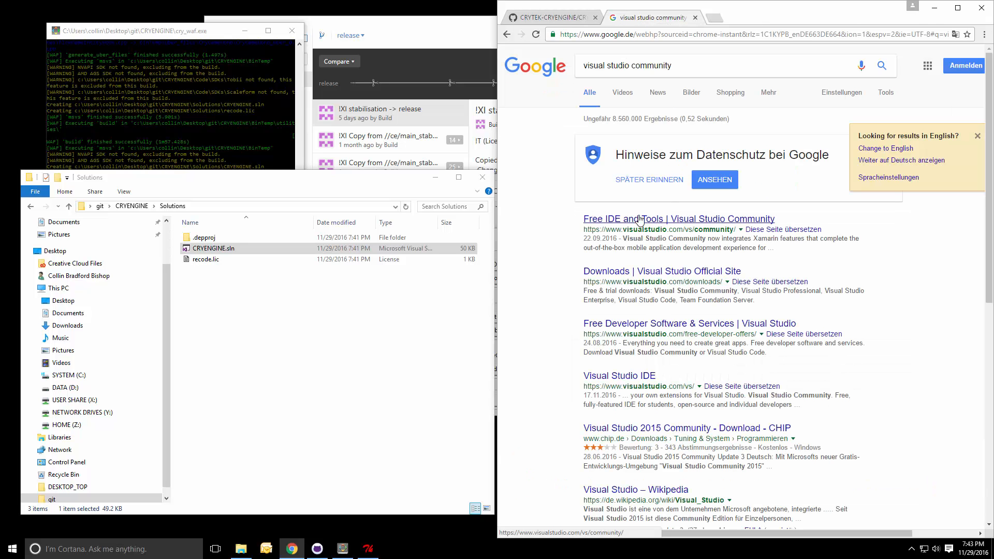
left_click(679, 218)
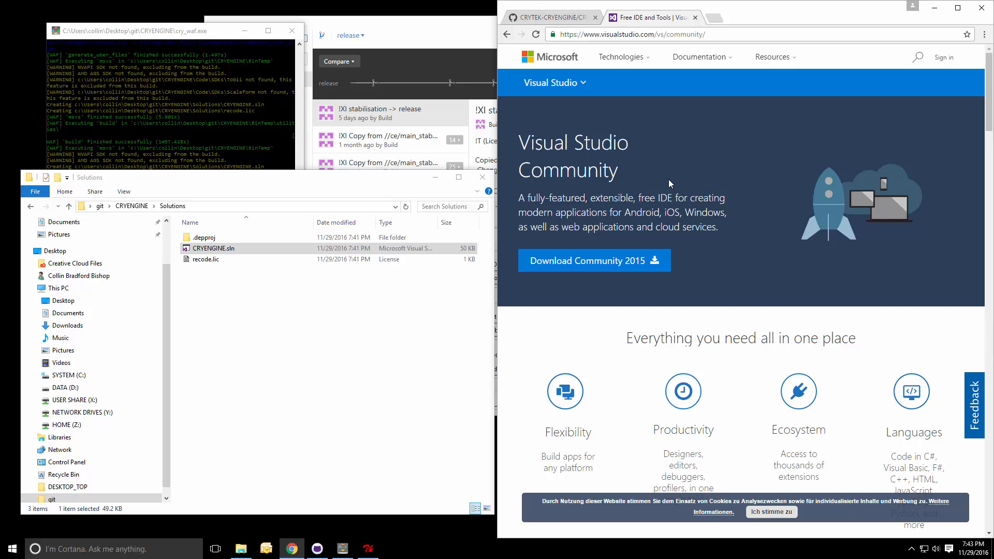
left_click(548, 17)
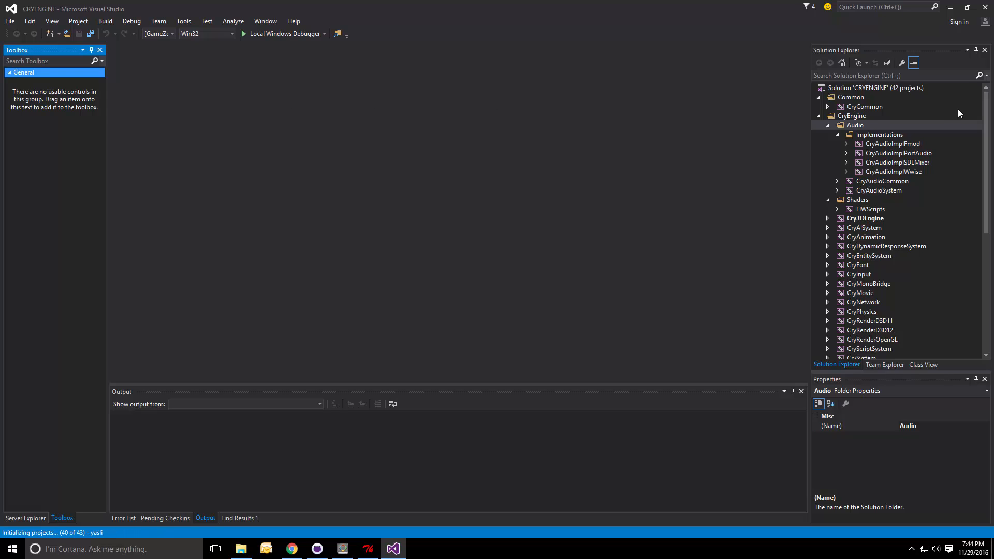
Browse Solution Explorer through CryMonoBridge and CryAnimation and land on WindowsLauncher.
scroll("down", 3)
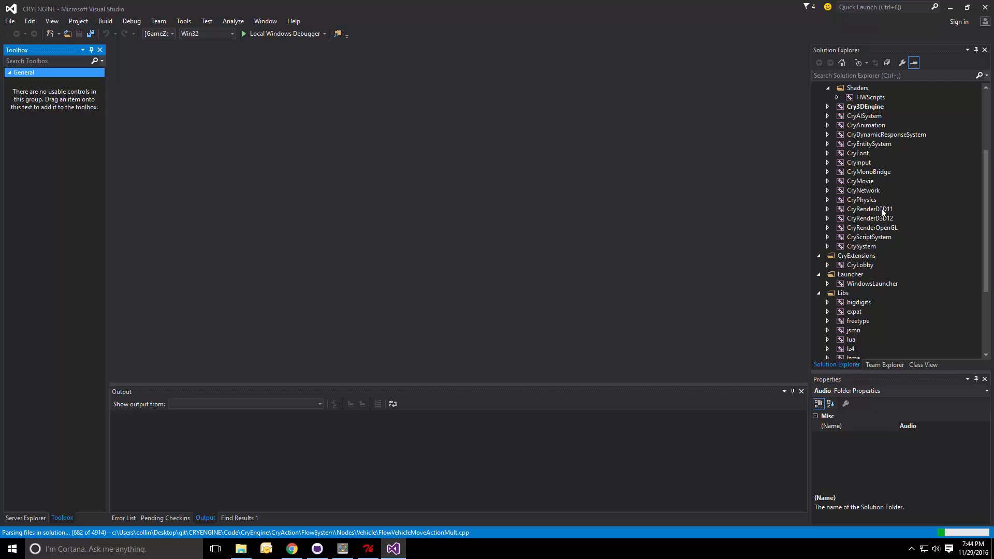
mouse_move(878, 178)
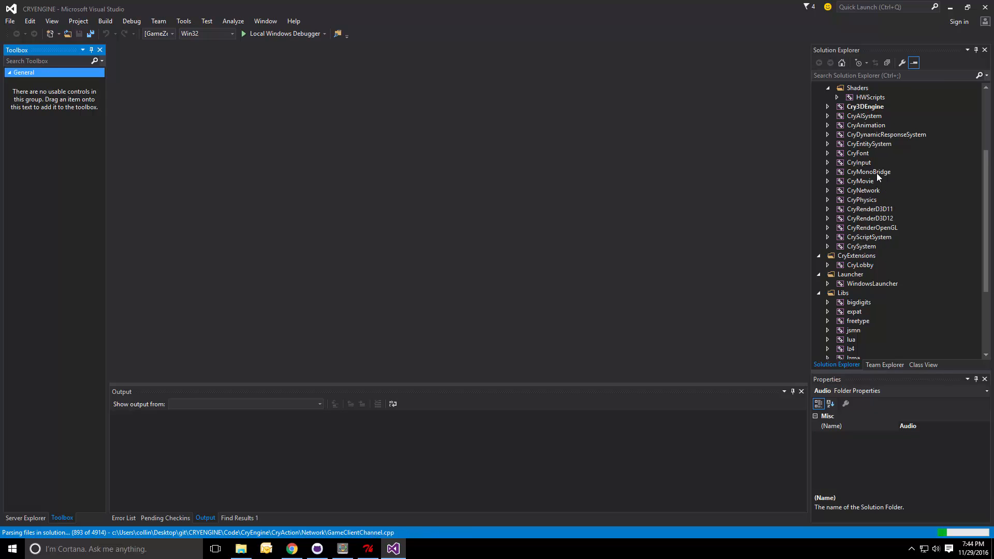
left_click(868, 171)
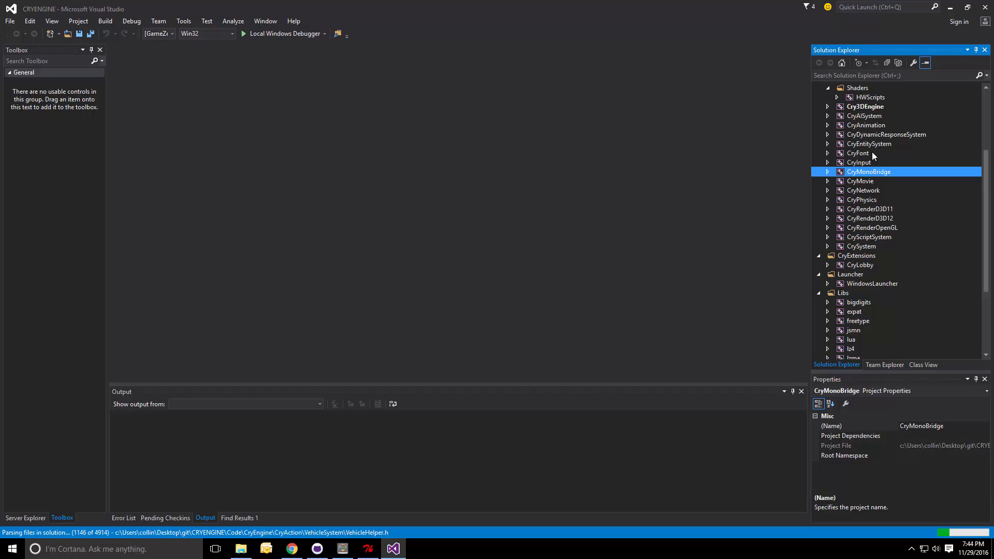
left_click(866, 125)
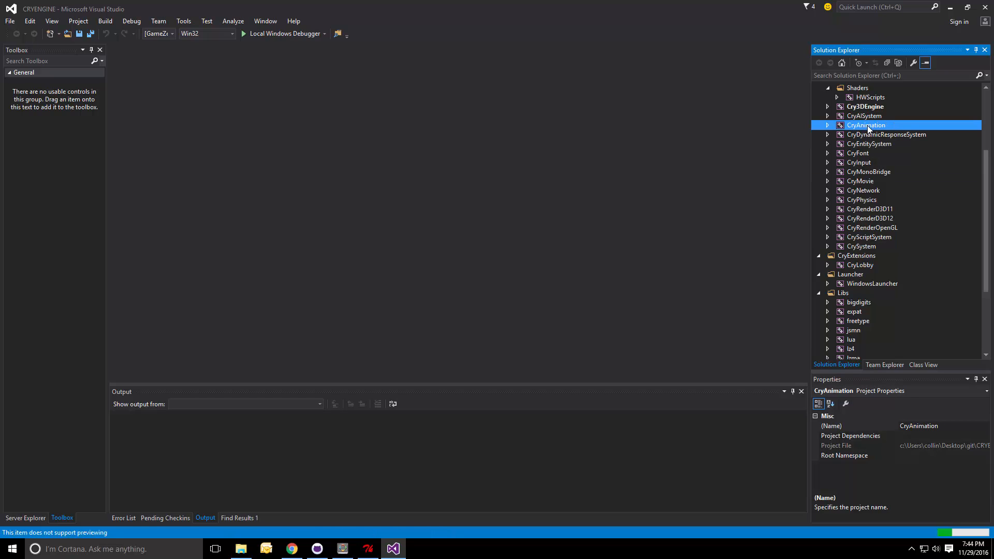
scroll("down", 3)
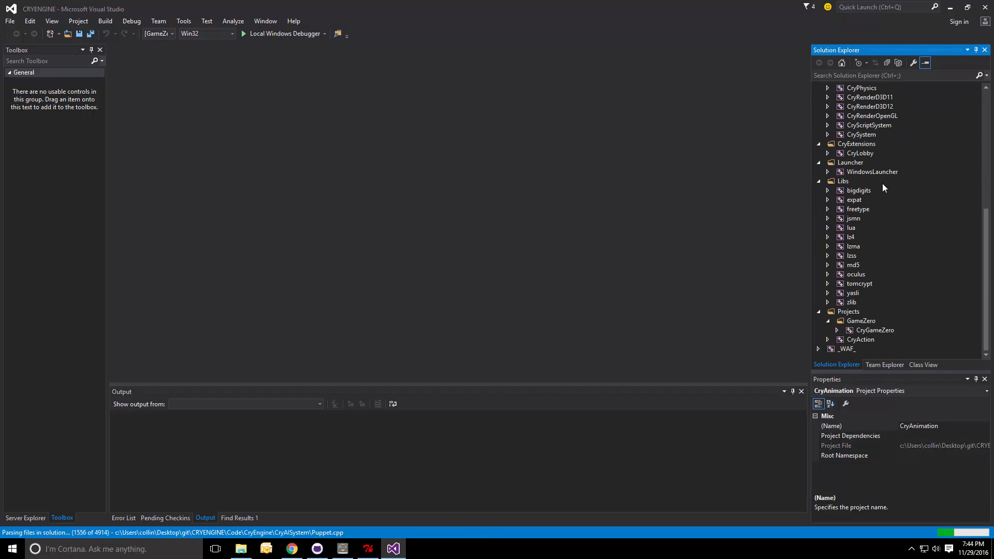
left_click(873, 172)
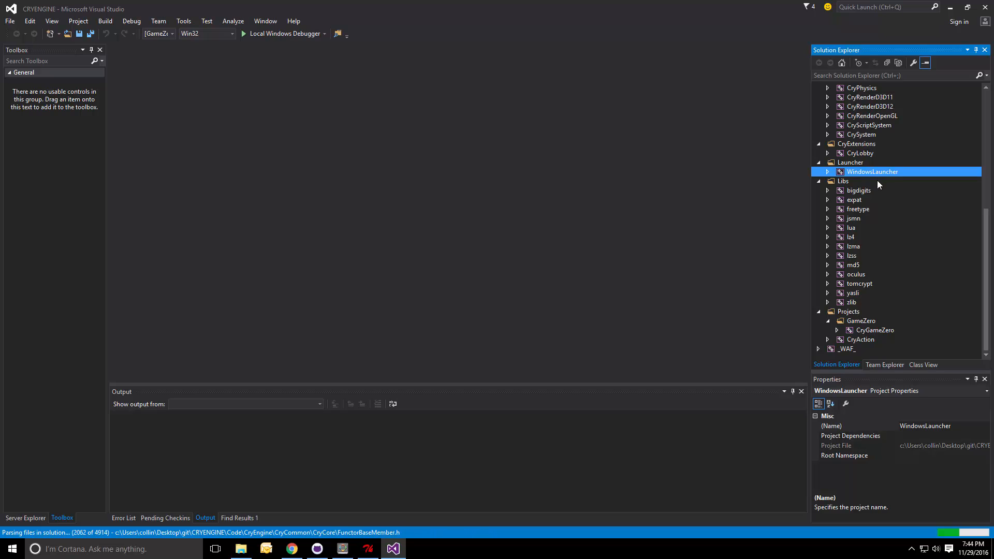
left_click(877, 330)
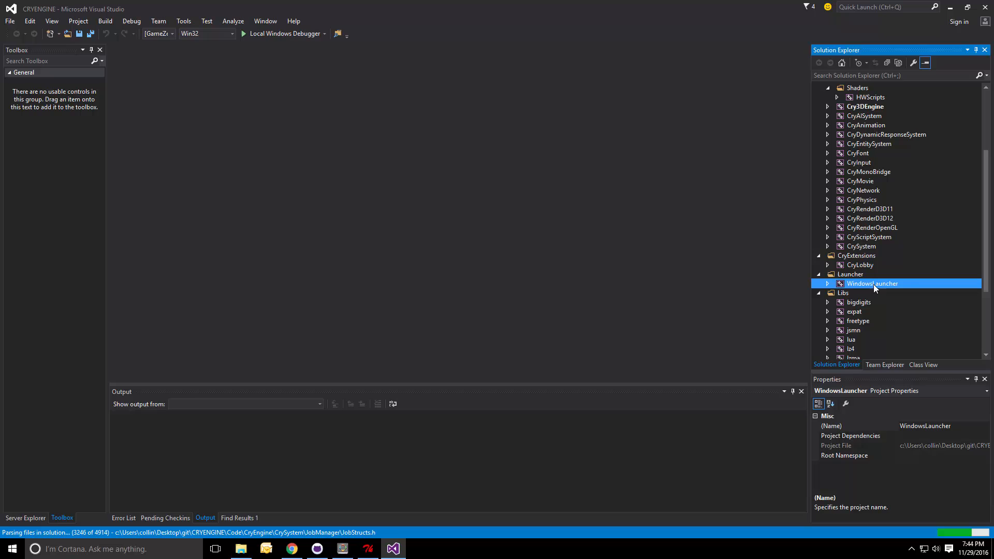
mouse_move(914, 289)
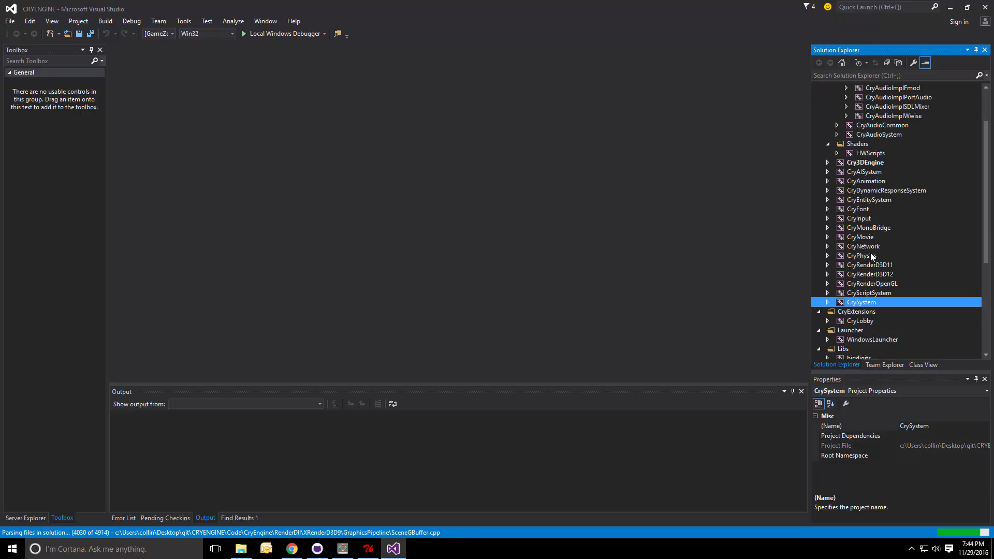
Review Cry3DEngine and HWScripts, then settle the selection on WindowsLauncher under Launcher.
scroll("down", 3)
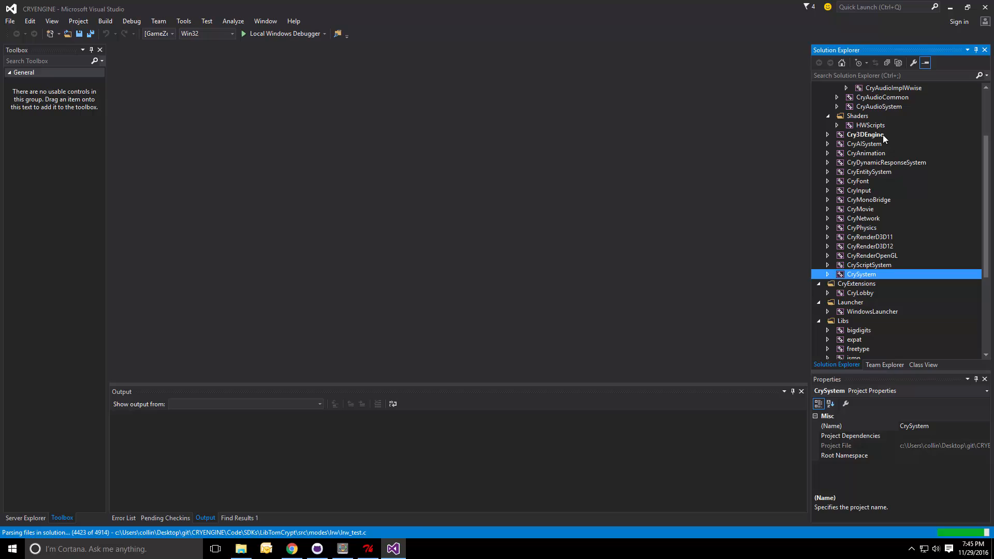
left_click(865, 134)
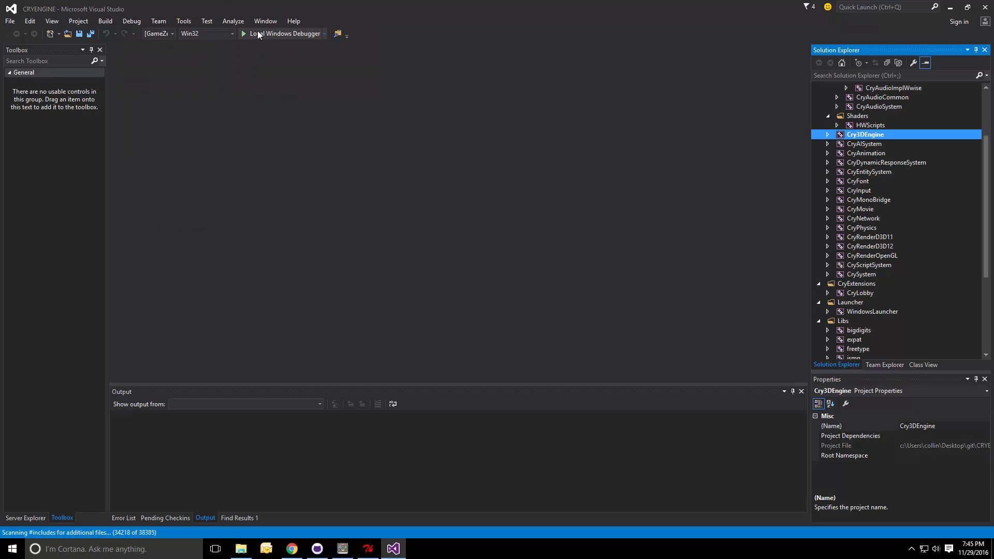
left_click(869, 124)
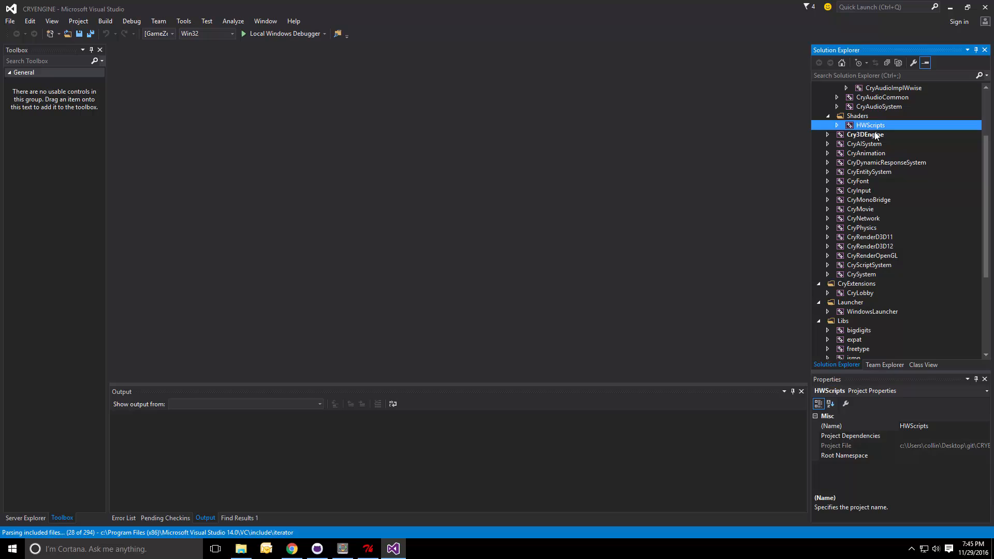
left_click(864, 135)
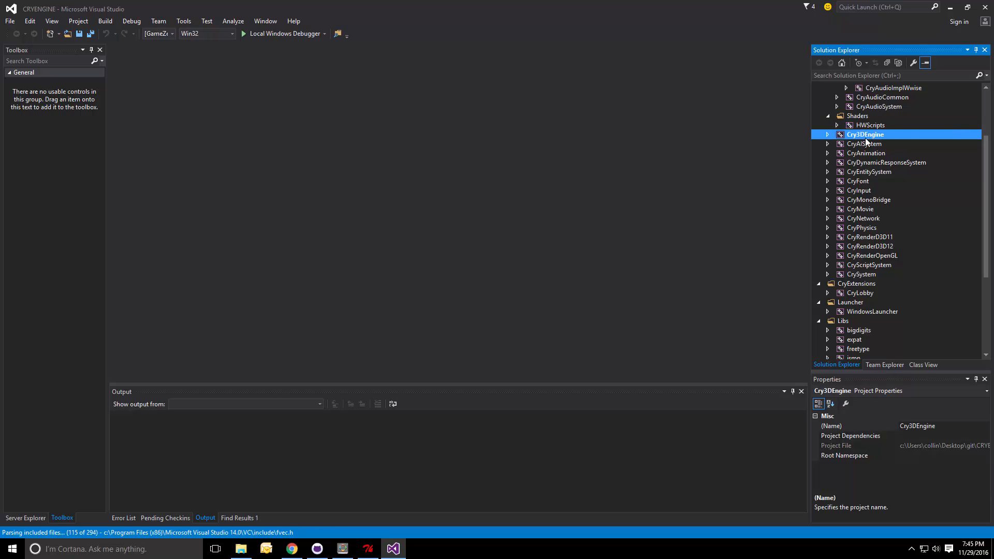
left_click(872, 311)
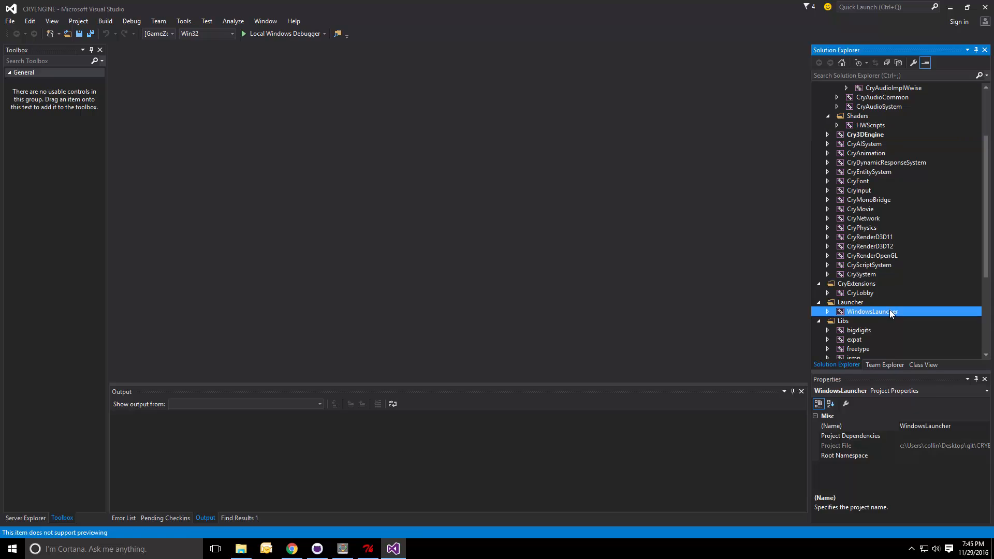
mouse_move(880, 316)
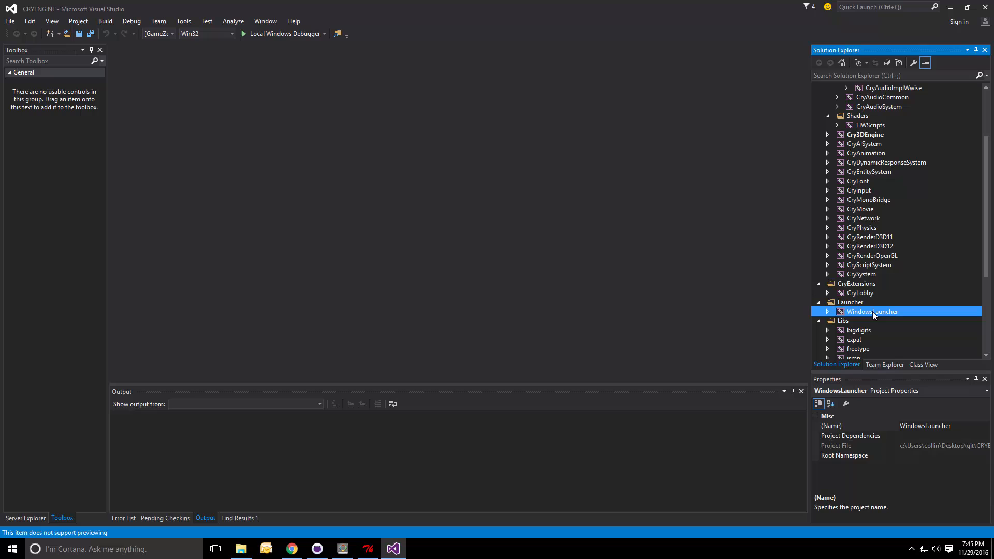
Set WindowsLauncher as the StartUp Project from its context menu.
right_click(872, 311)
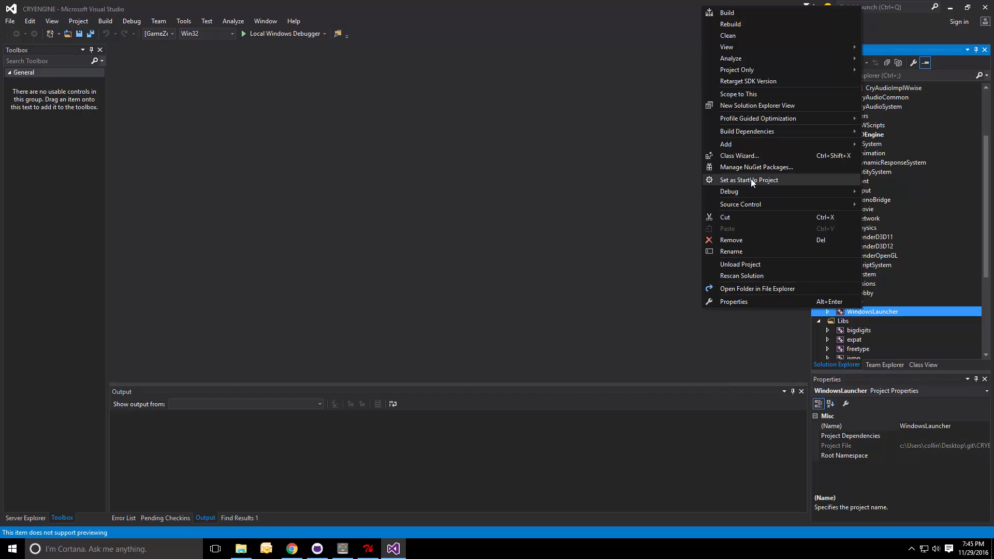
left_click(749, 180)
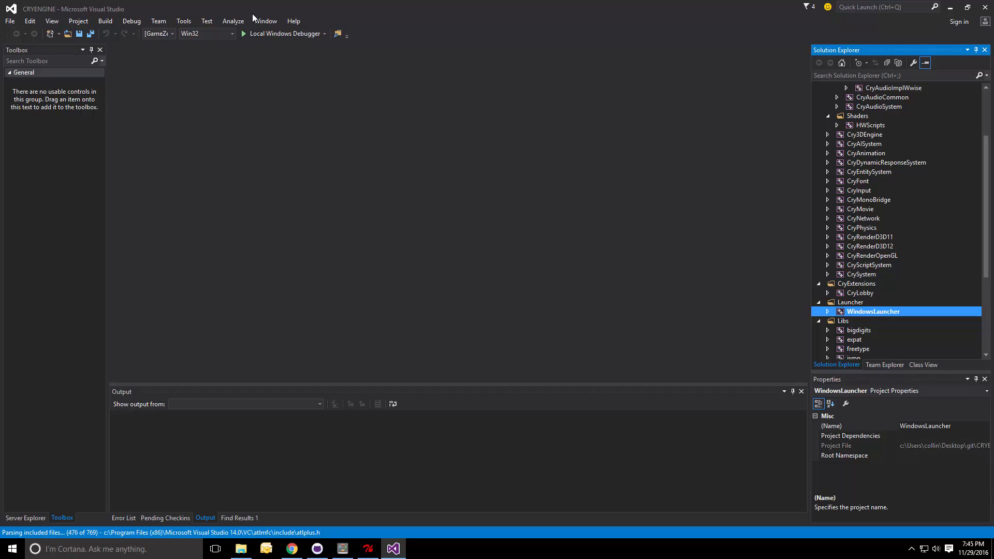
mouse_move(424, 62)
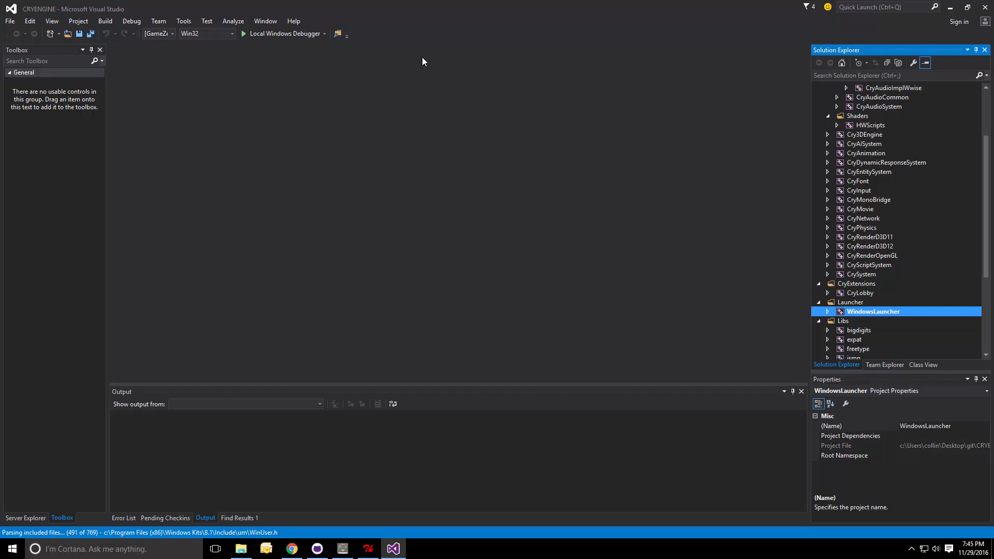
mouse_move(273, 52)
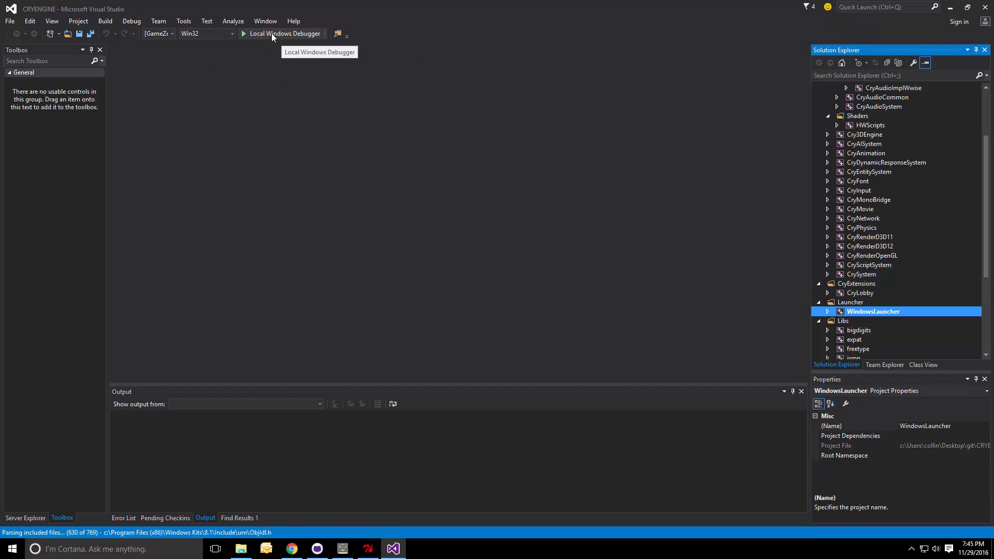
mouse_move(407, 118)
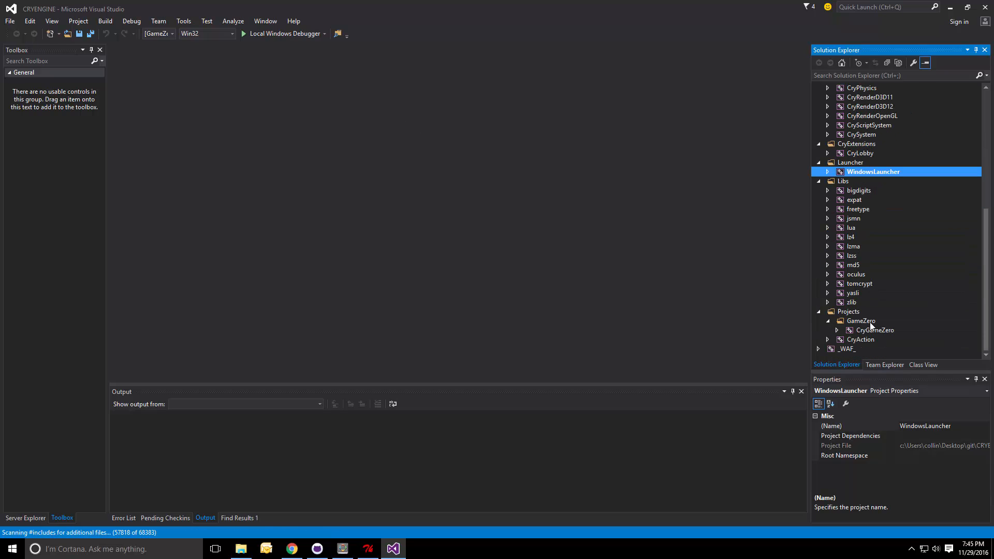
left_click(875, 330)
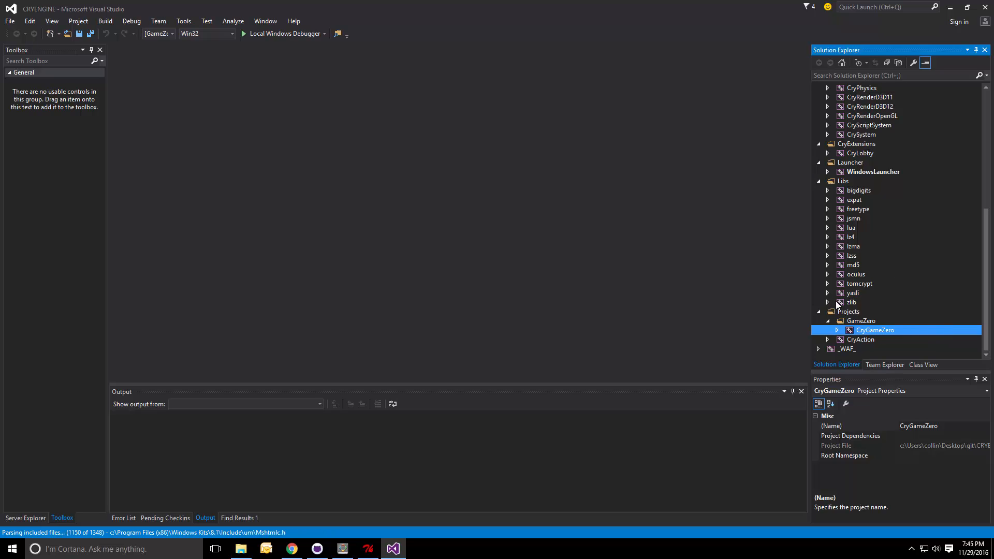
mouse_move(856, 333)
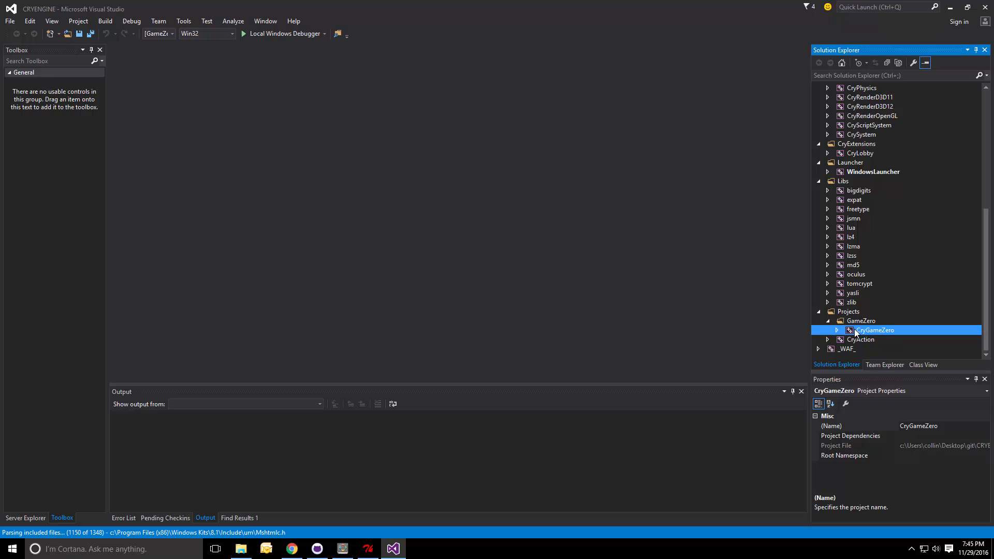
mouse_move(887, 336)
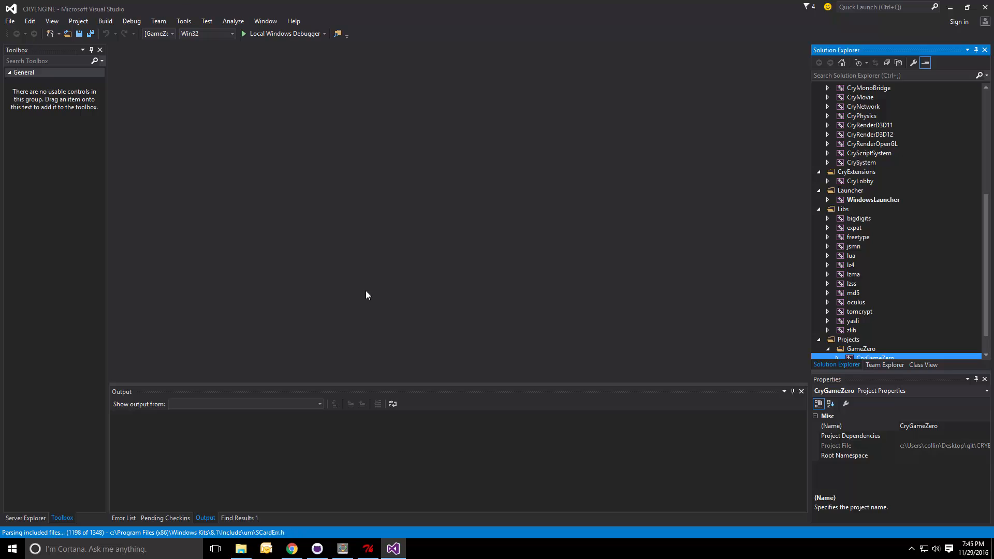
Choose the [GameZero] Profile solution configuration and list the Win32/x64 platforms.
left_click(170, 34)
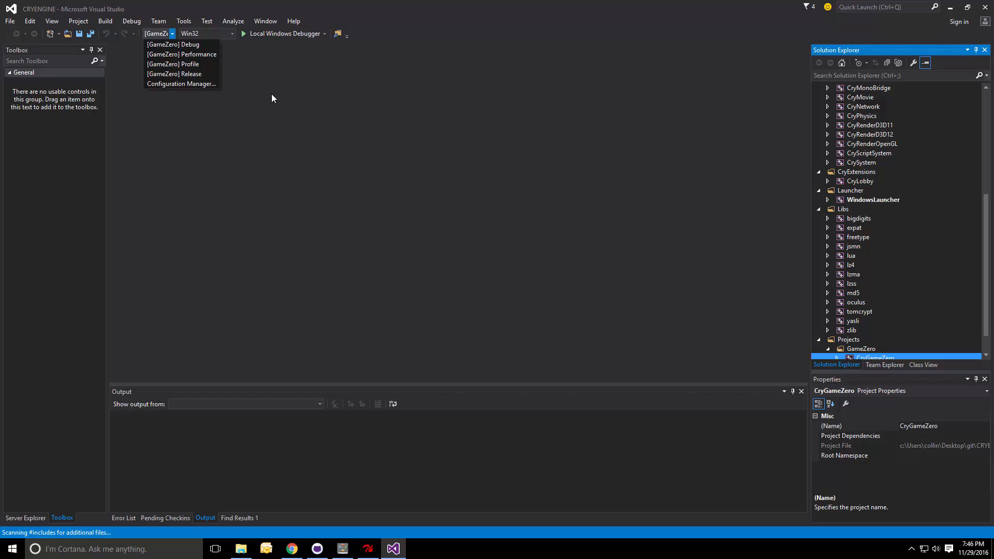
mouse_move(222, 57)
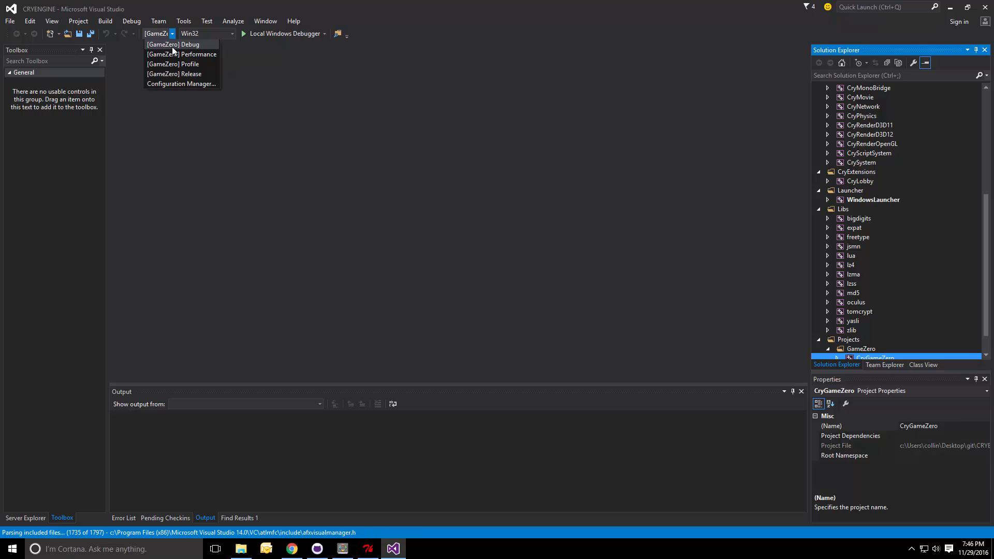
mouse_move(182, 54)
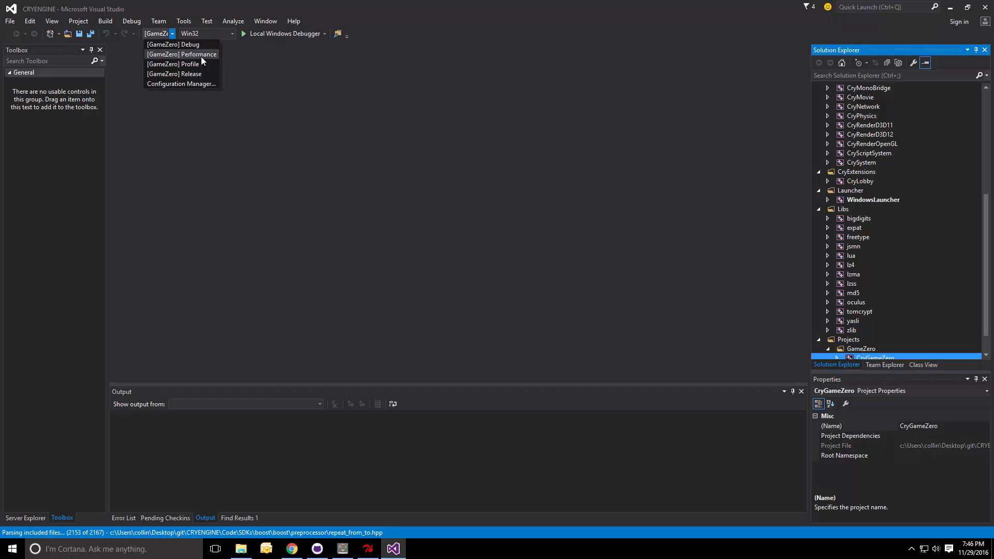
mouse_move(181, 64)
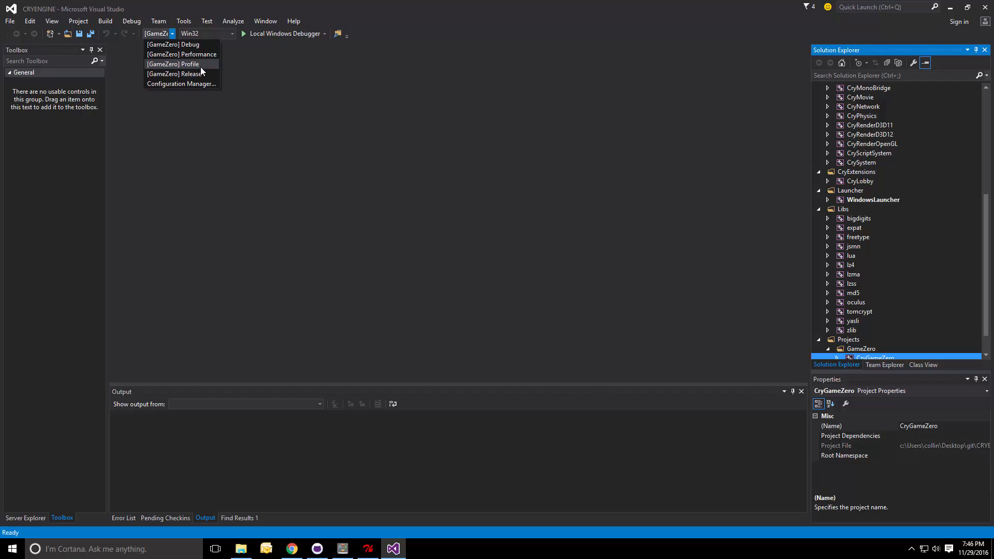
mouse_move(203, 73)
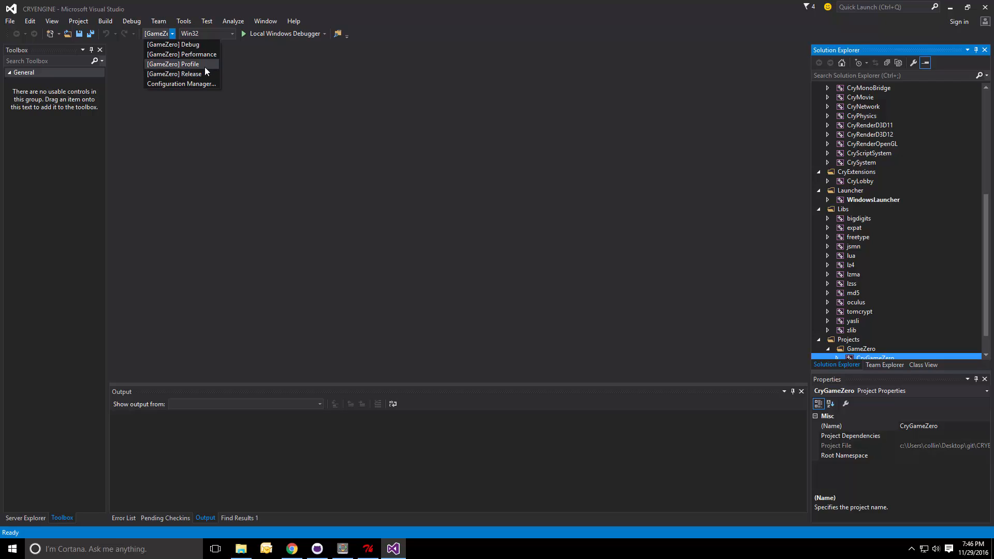
mouse_move(181, 73)
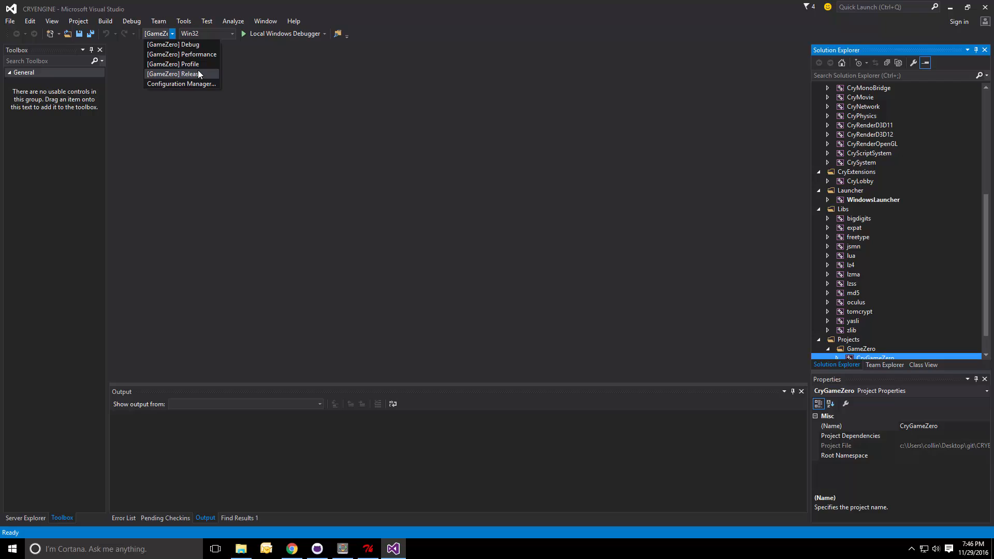
mouse_move(201, 76)
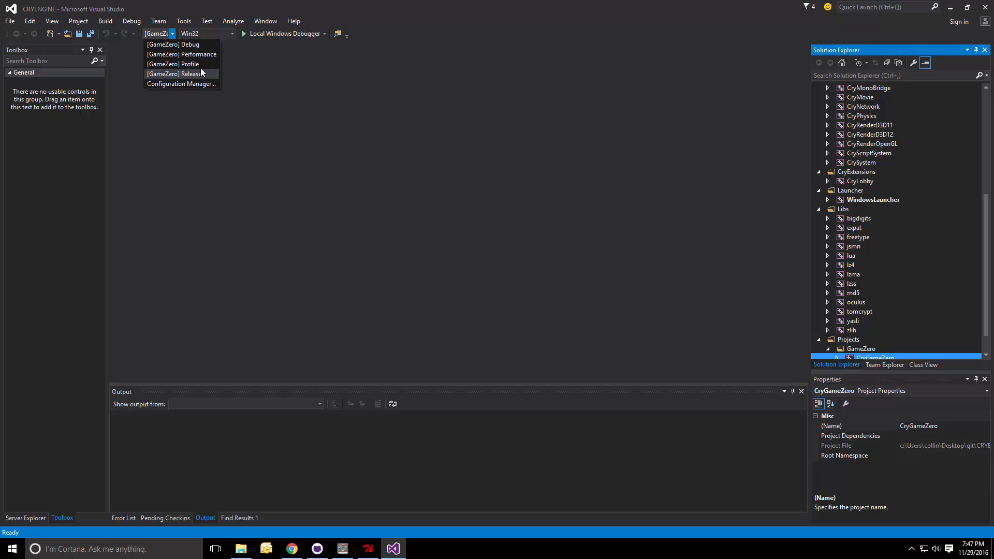
mouse_move(211, 79)
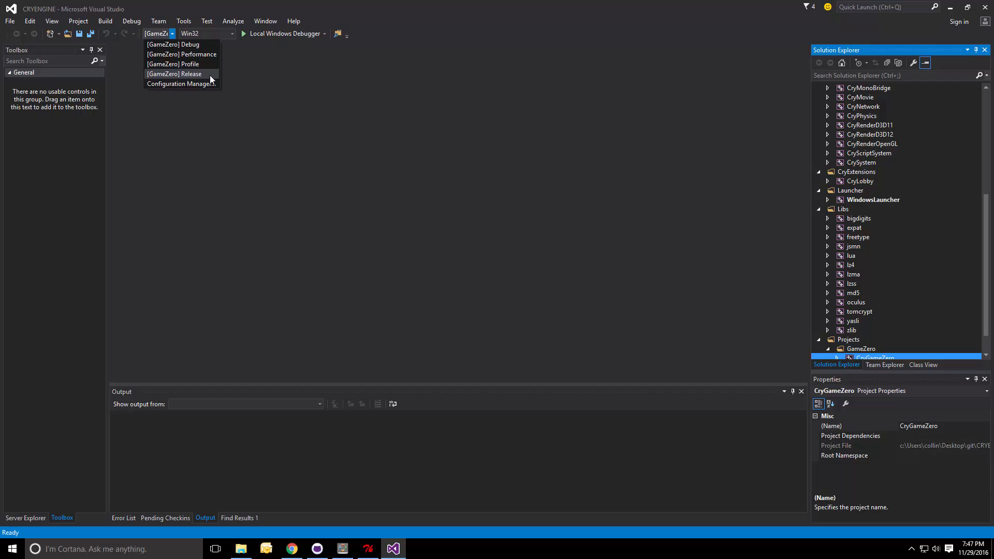
mouse_move(205, 76)
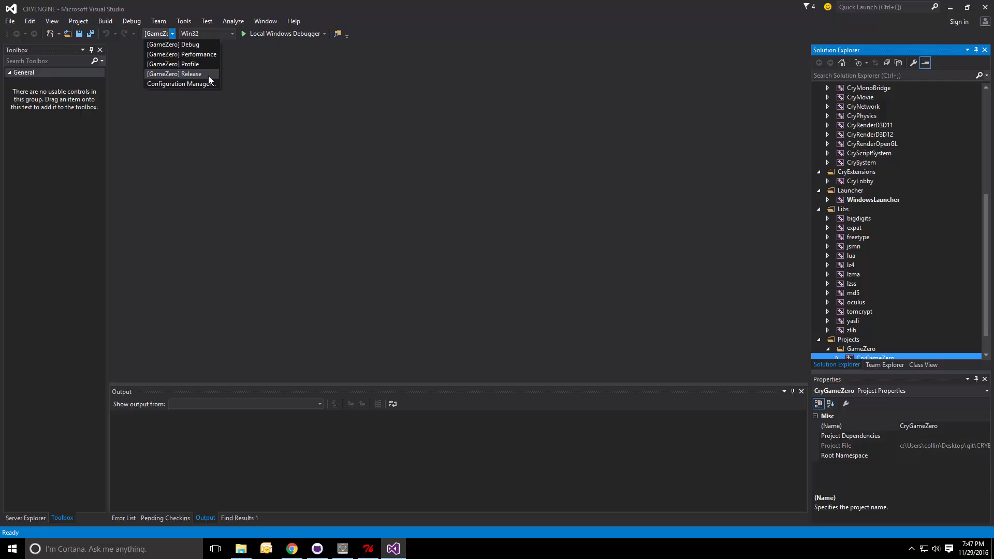
mouse_move(181, 64)
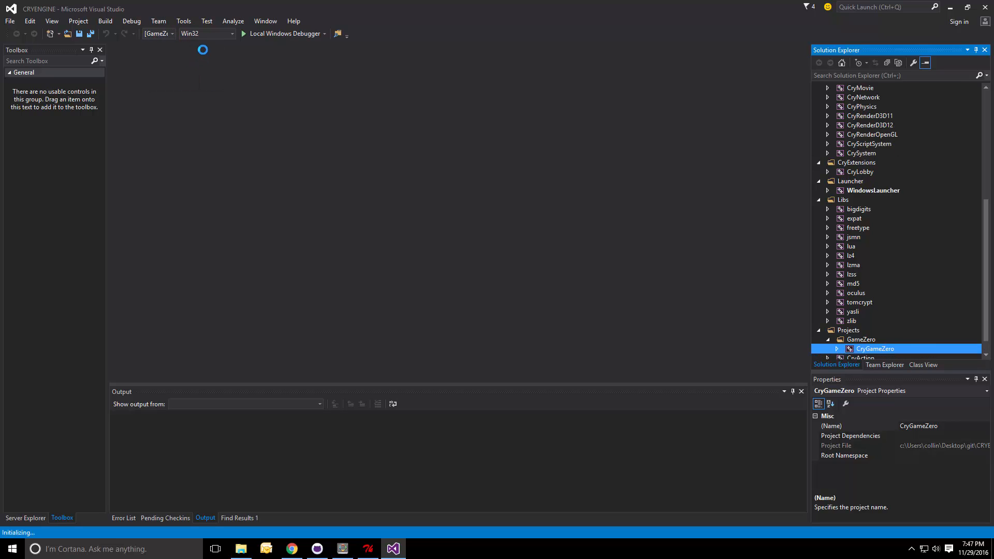
left_click(232, 33)
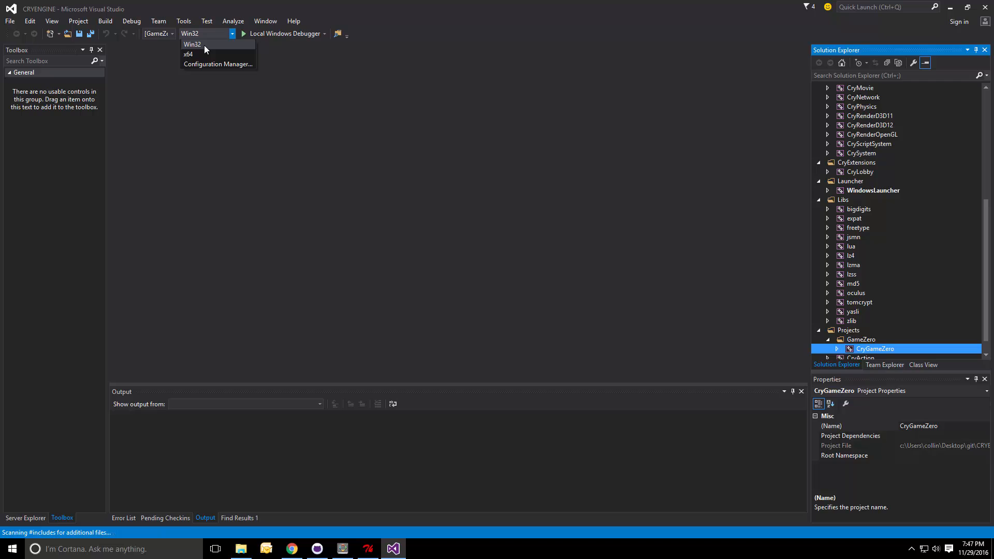
mouse_move(195, 54)
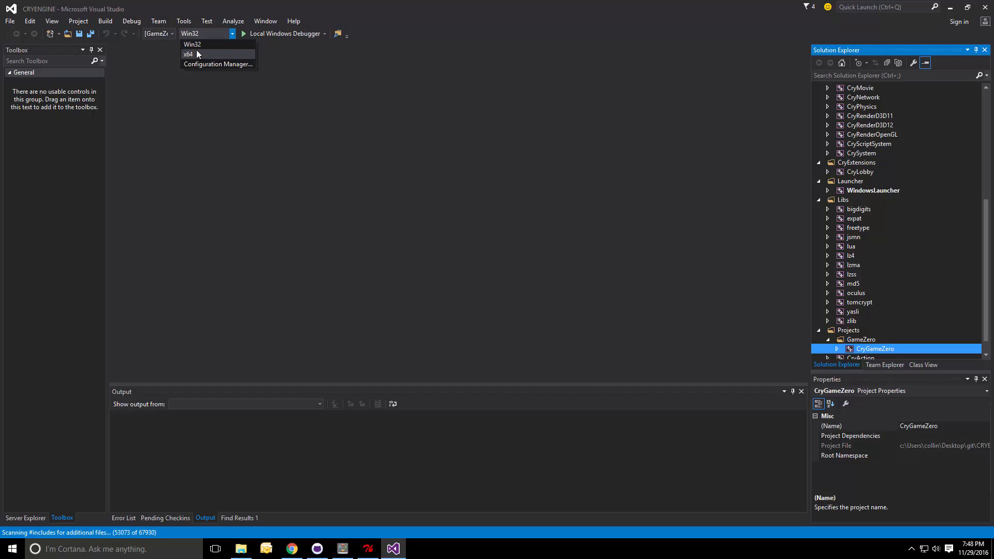
Target x64 and start building the solution with F7.
left_click(187, 54)
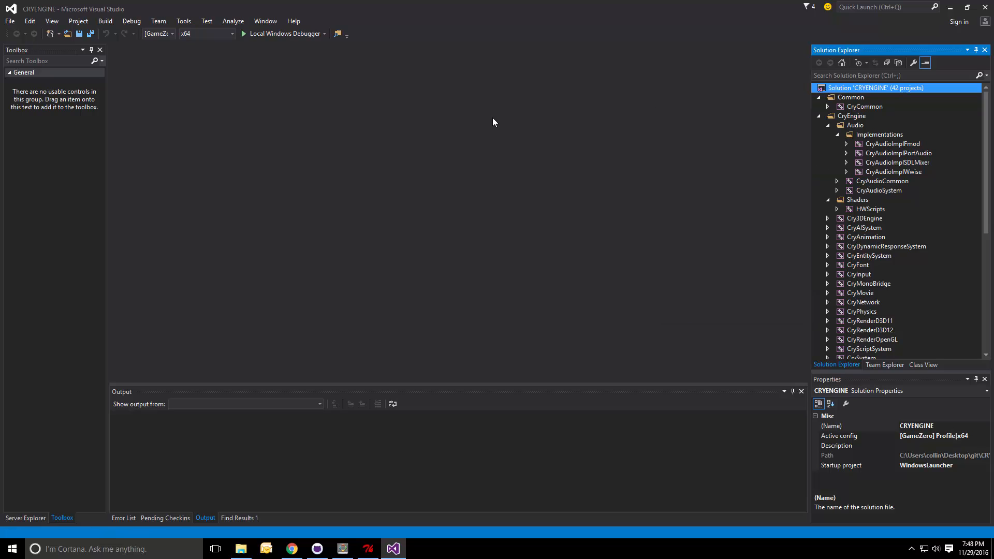
key("F7")
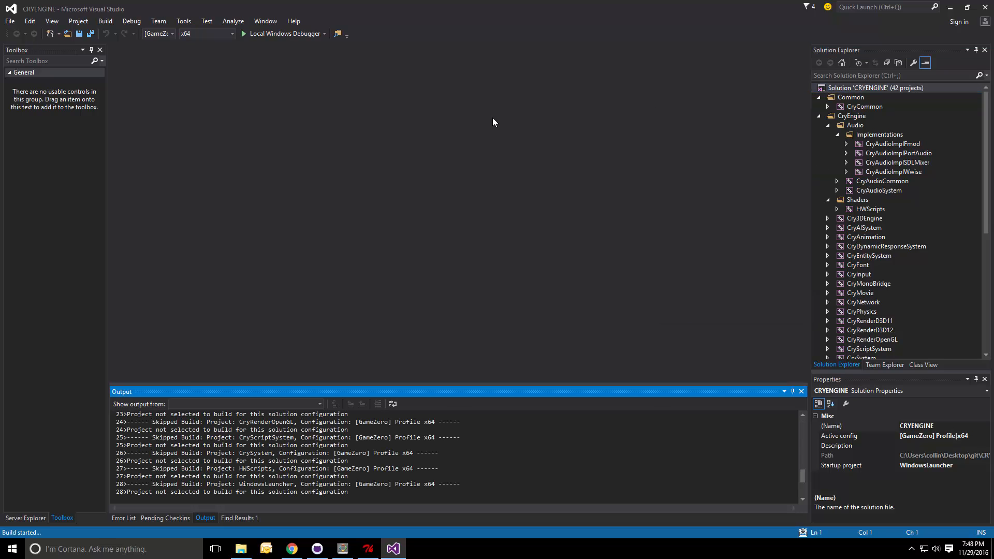